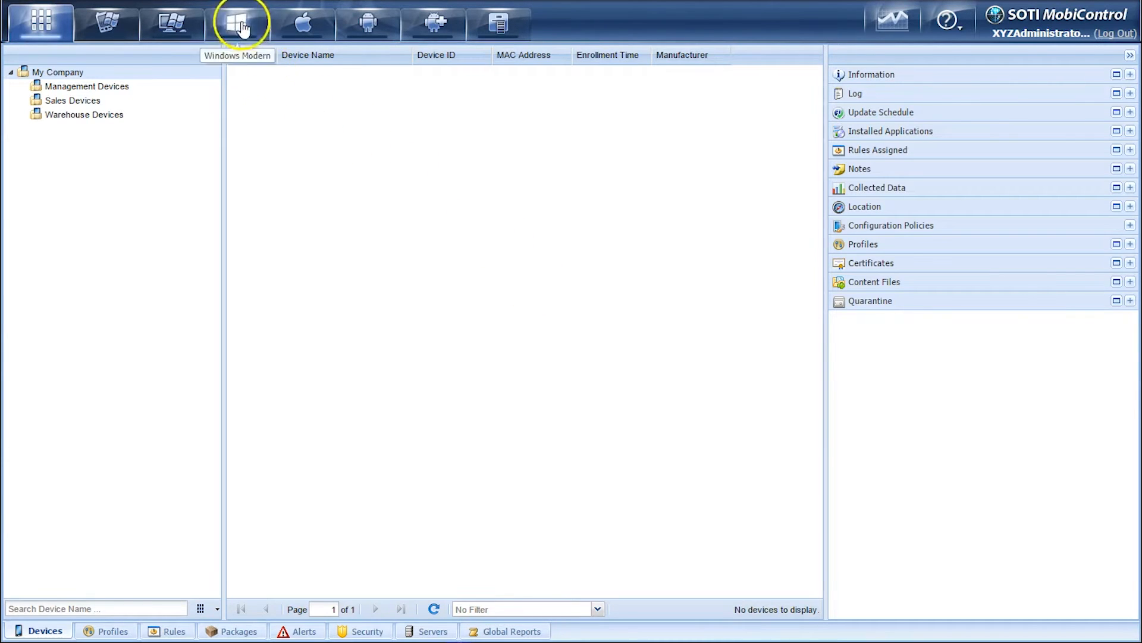
Start a new Add Devices rule from the Windows Modern tab's Rules view.
left_click(238, 22)
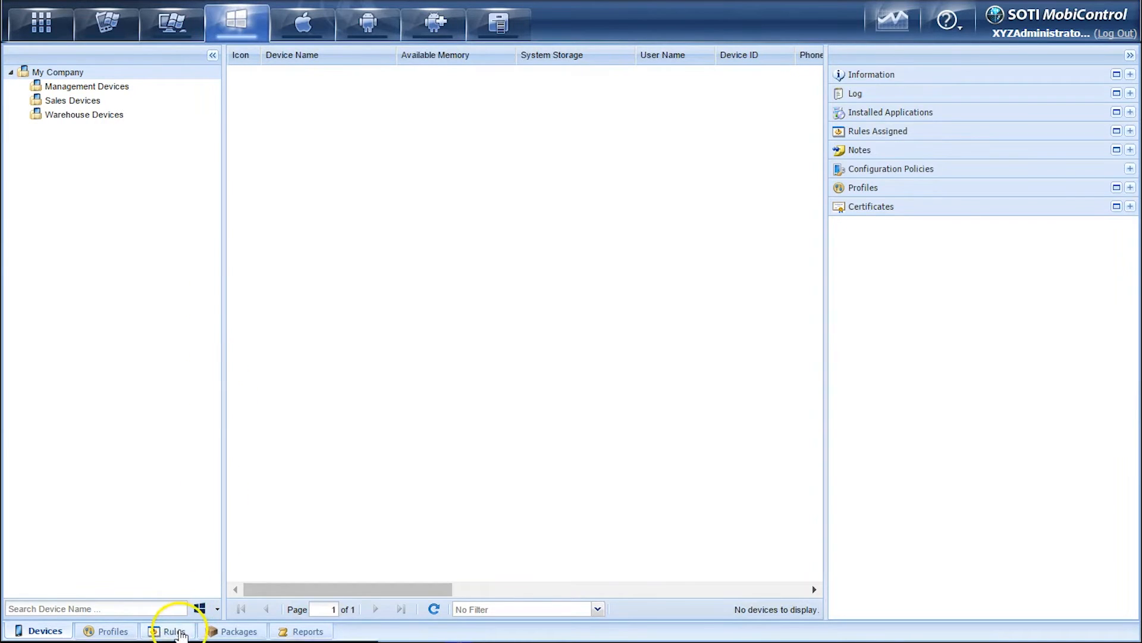
left_click(177, 631)
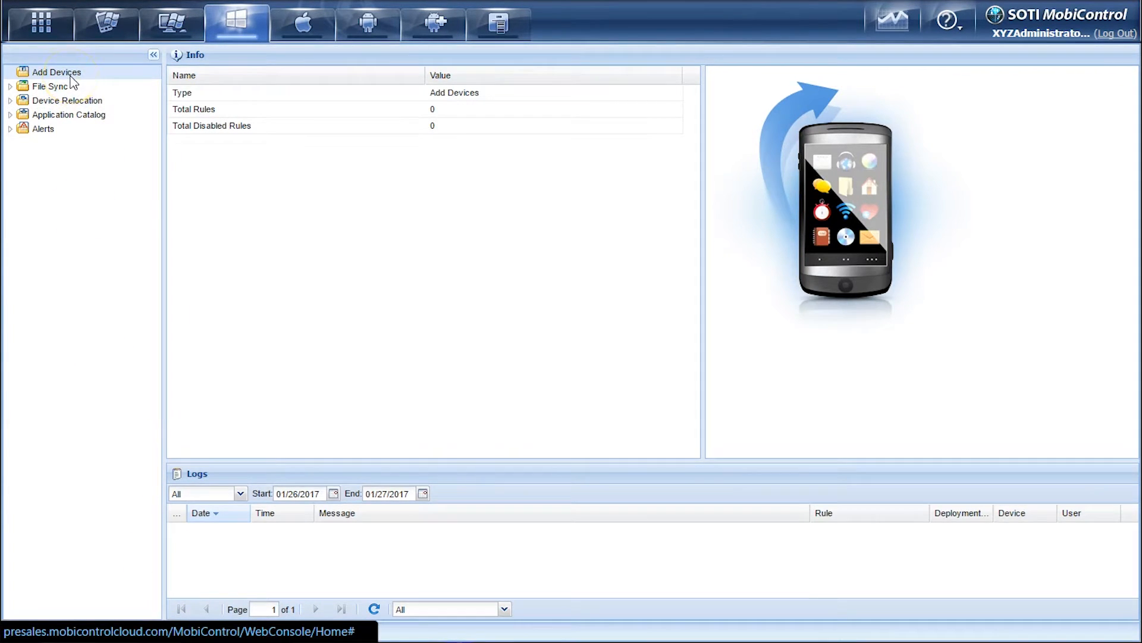
right_click(55, 71)
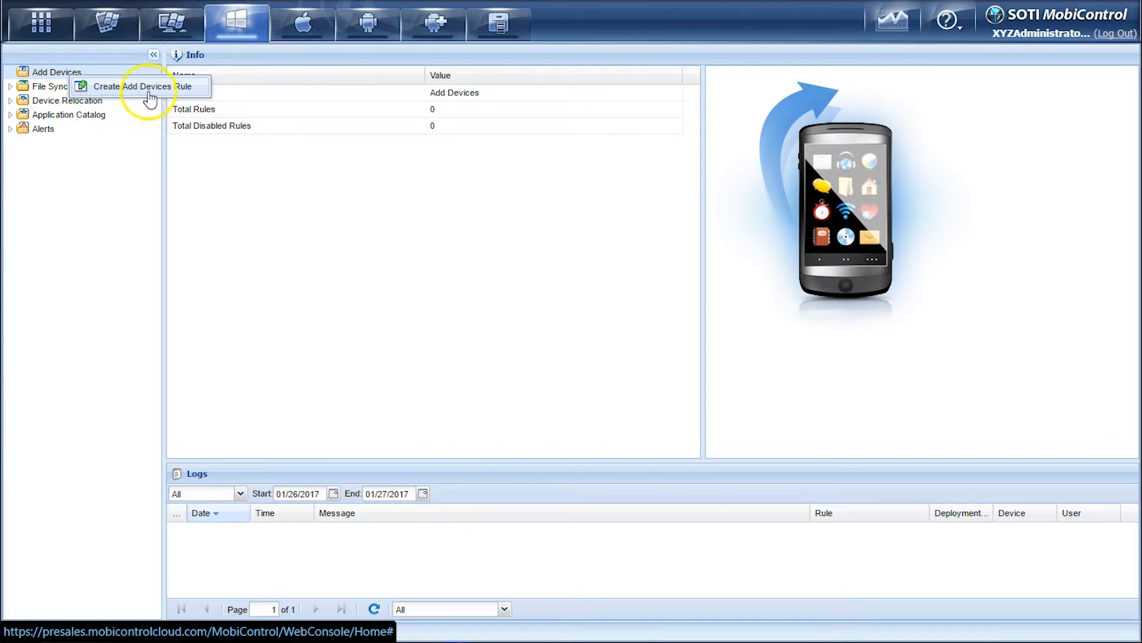
left_click(140, 86)
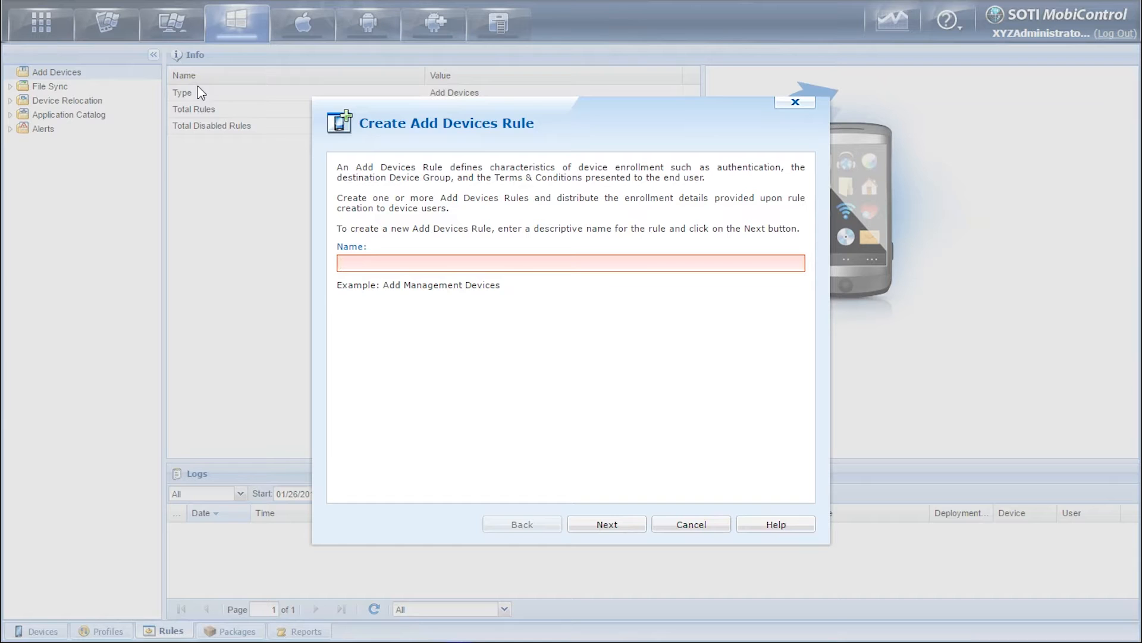
Enter 'Add Windows Modern Device' as the new rule's name.
type("A")
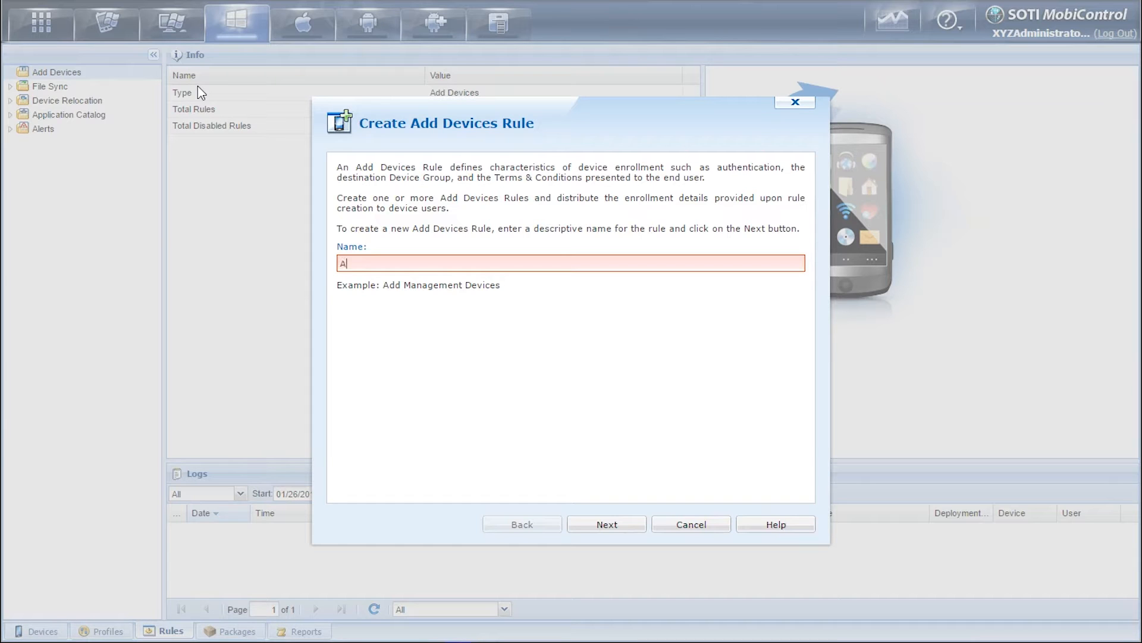
type("dd Windows M")
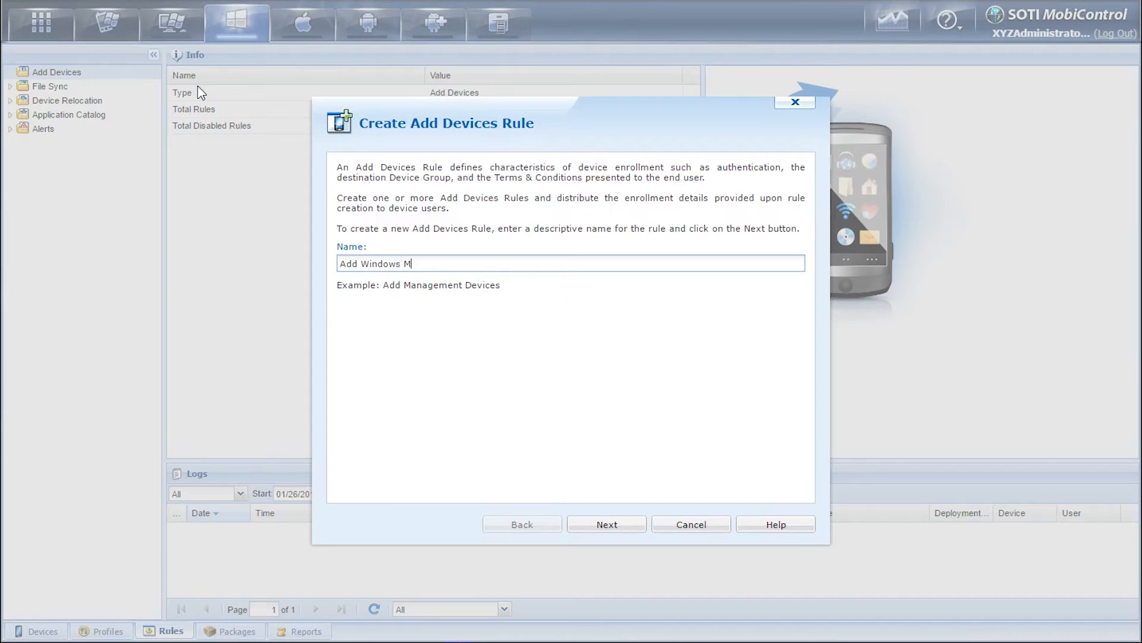
type("odern Device")
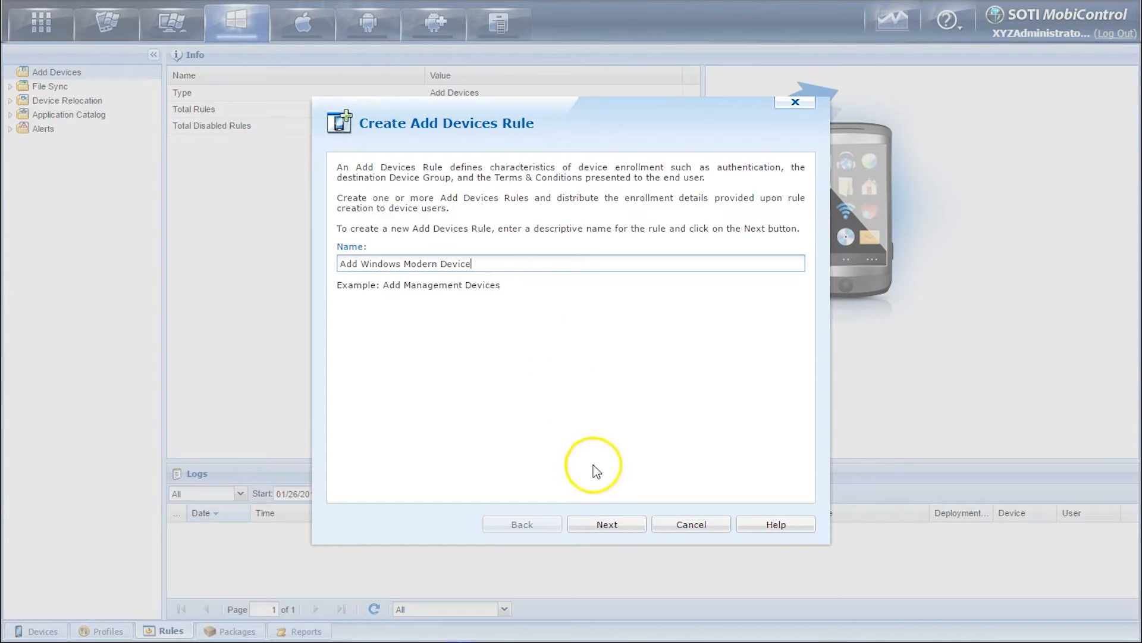
Search the LDAP directory for 'users' and add the Users group to the mapping.
left_click(606, 524)
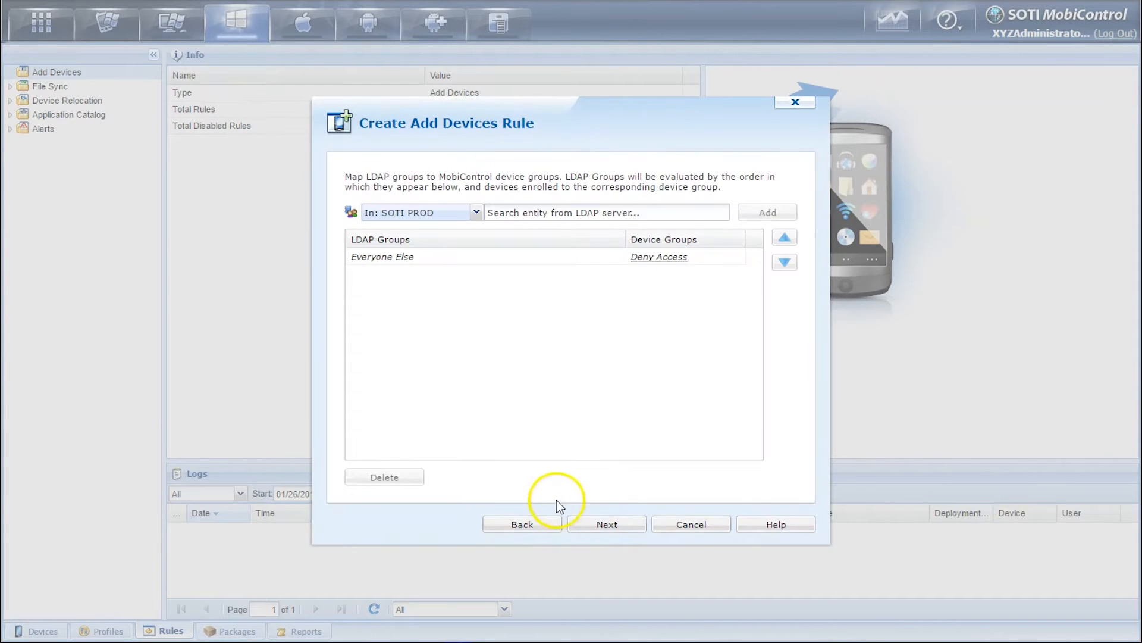
mouse_move(532, 498)
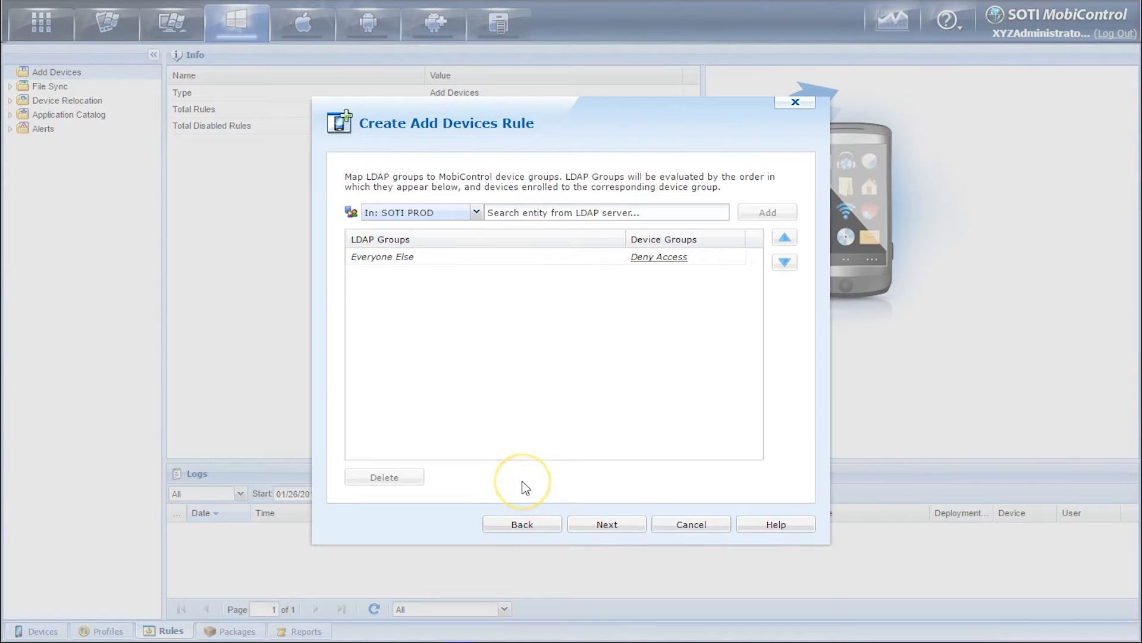
mouse_move(572, 485)
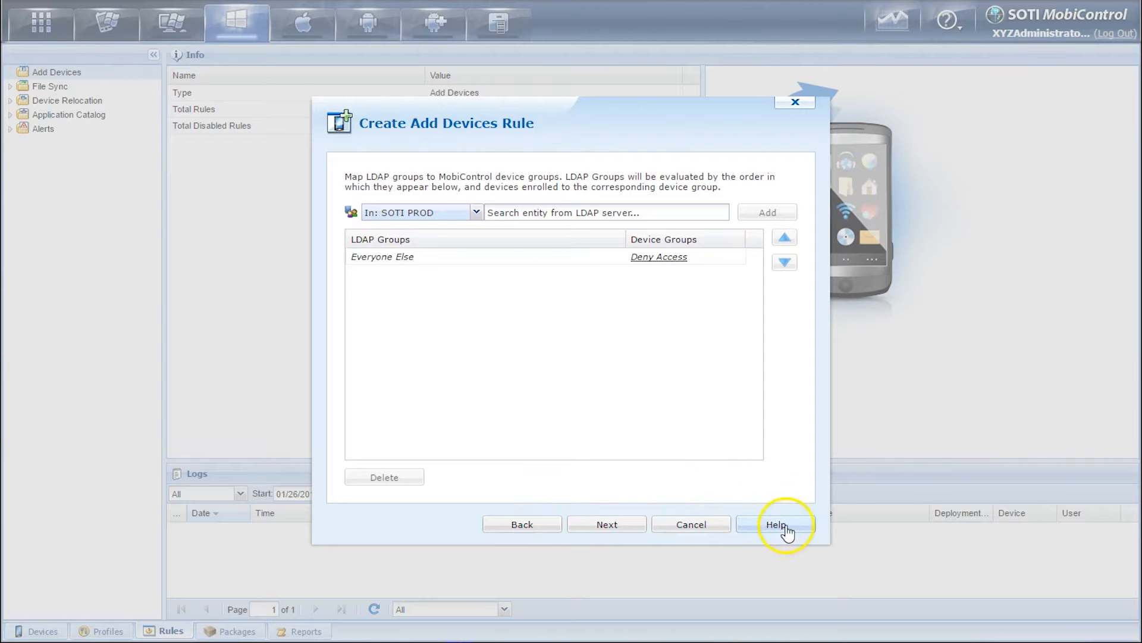
mouse_move(481, 227)
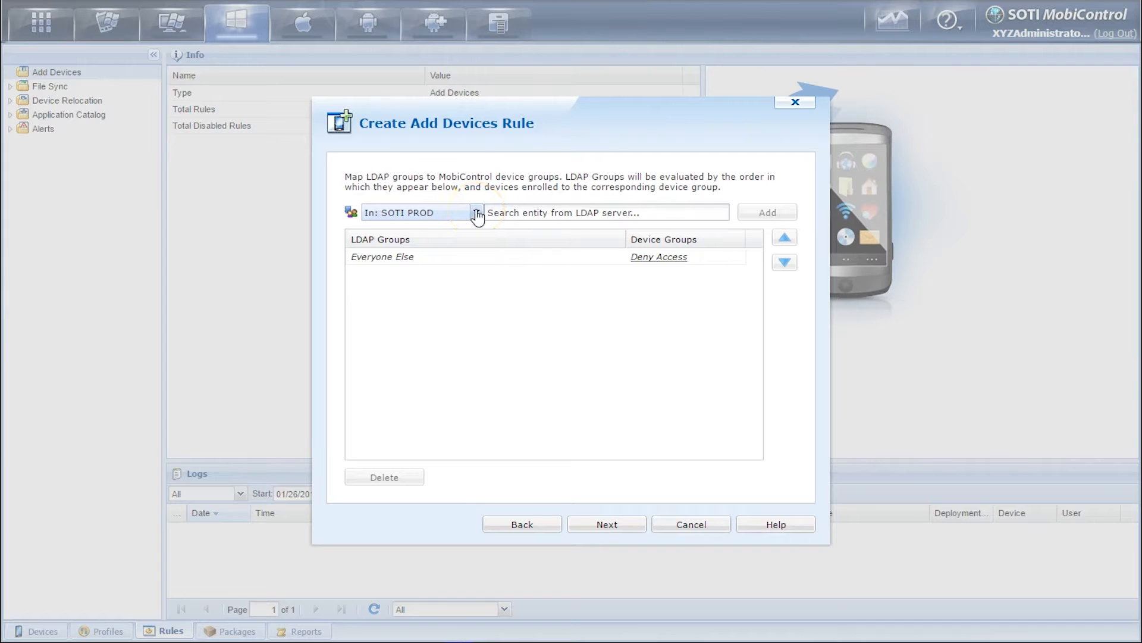
left_click(477, 212)
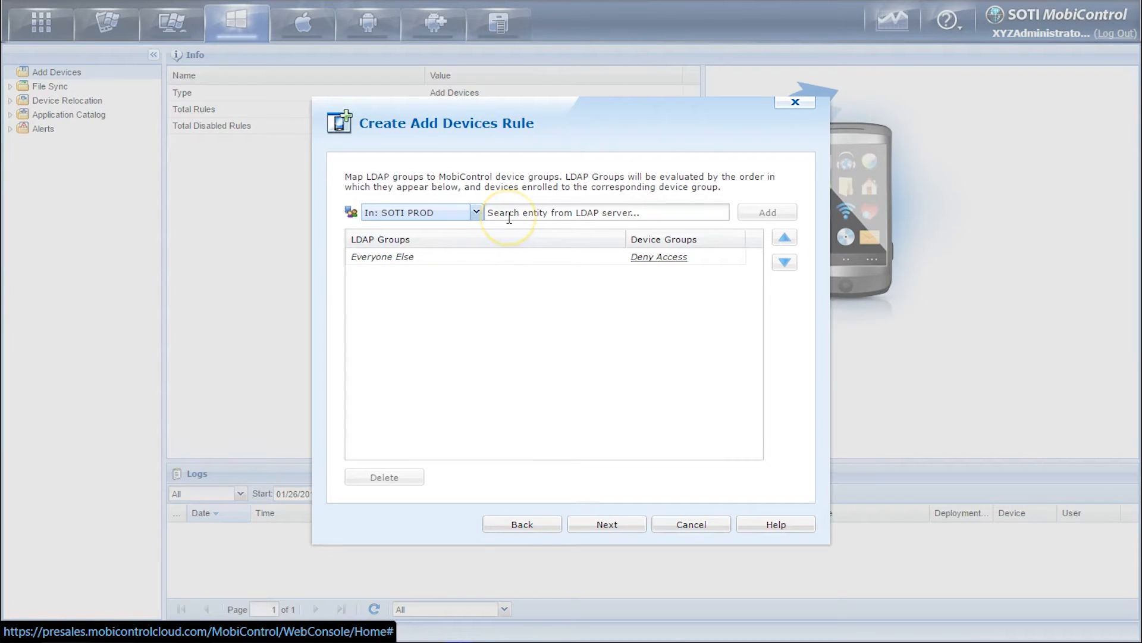
type("u")
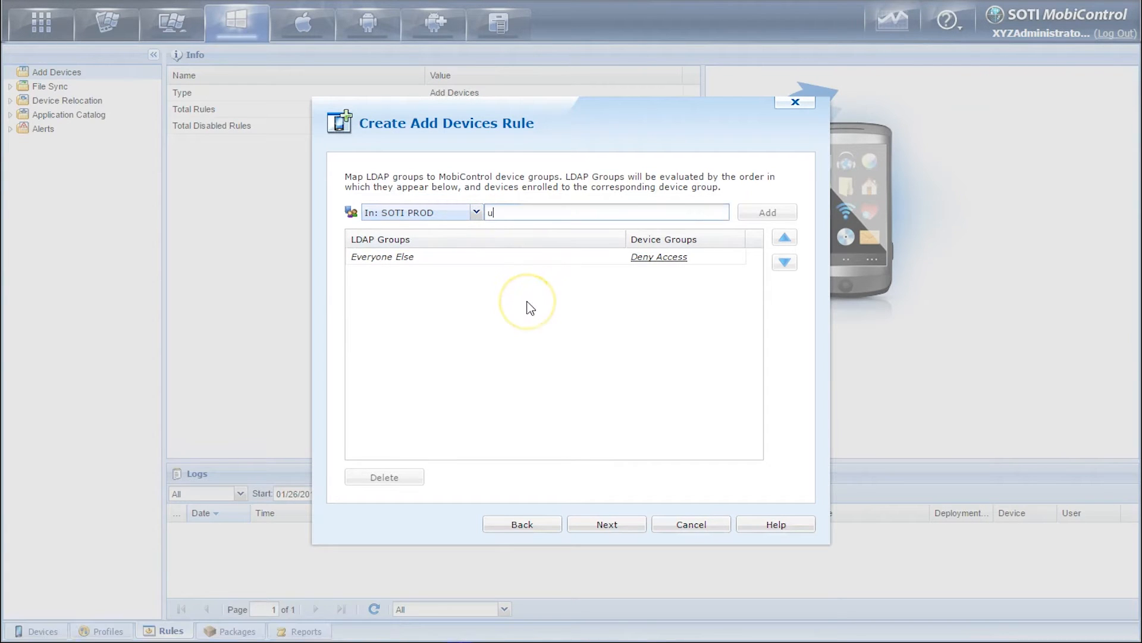
type("sers")
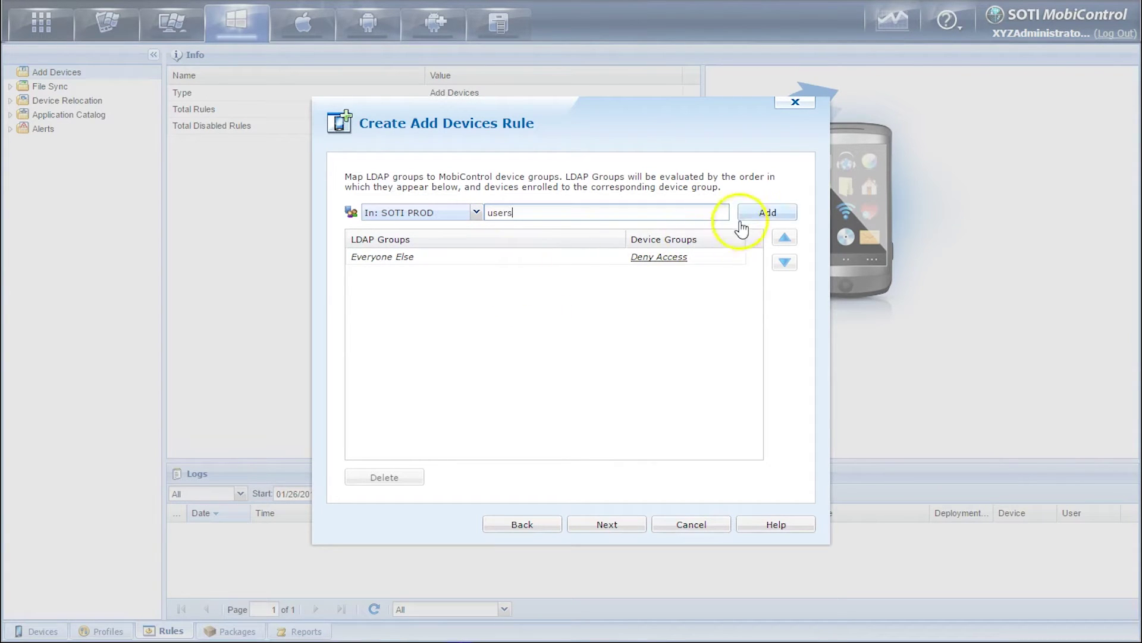
left_click(767, 212)
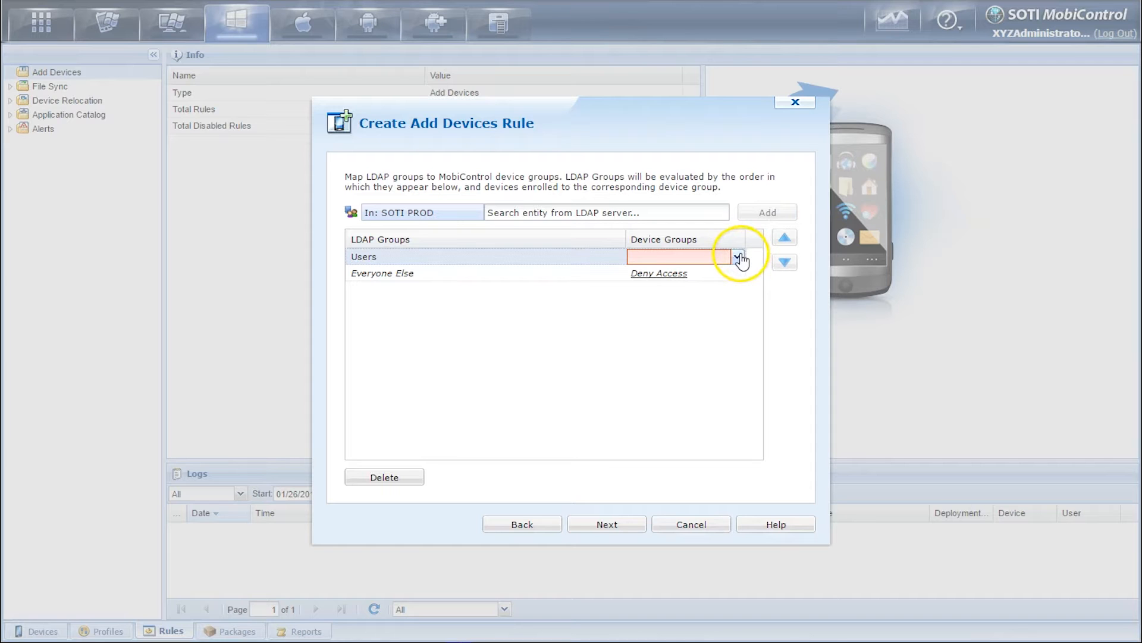
Assign the Users group to My Company > Management Devices and confirm.
left_click(740, 256)
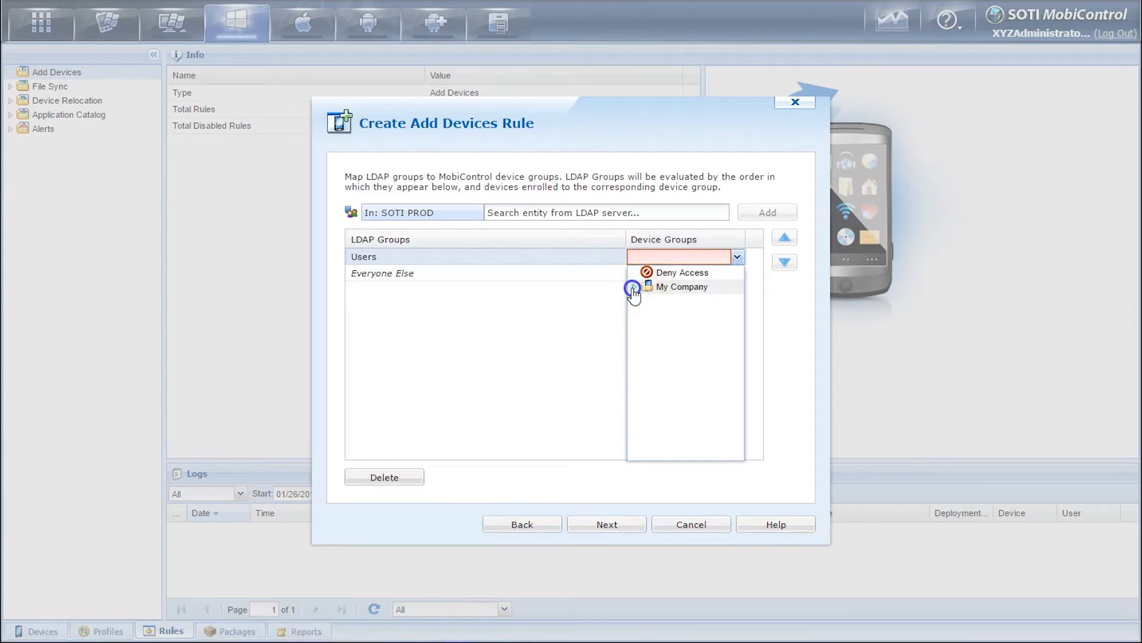
left_click(634, 288)
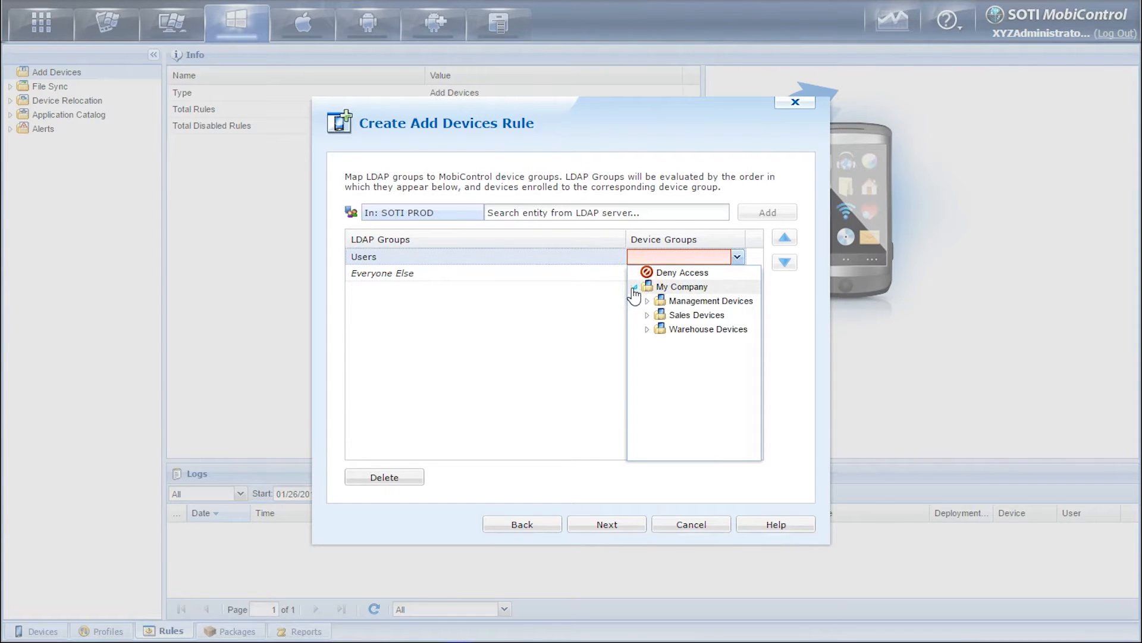
left_click(710, 301)
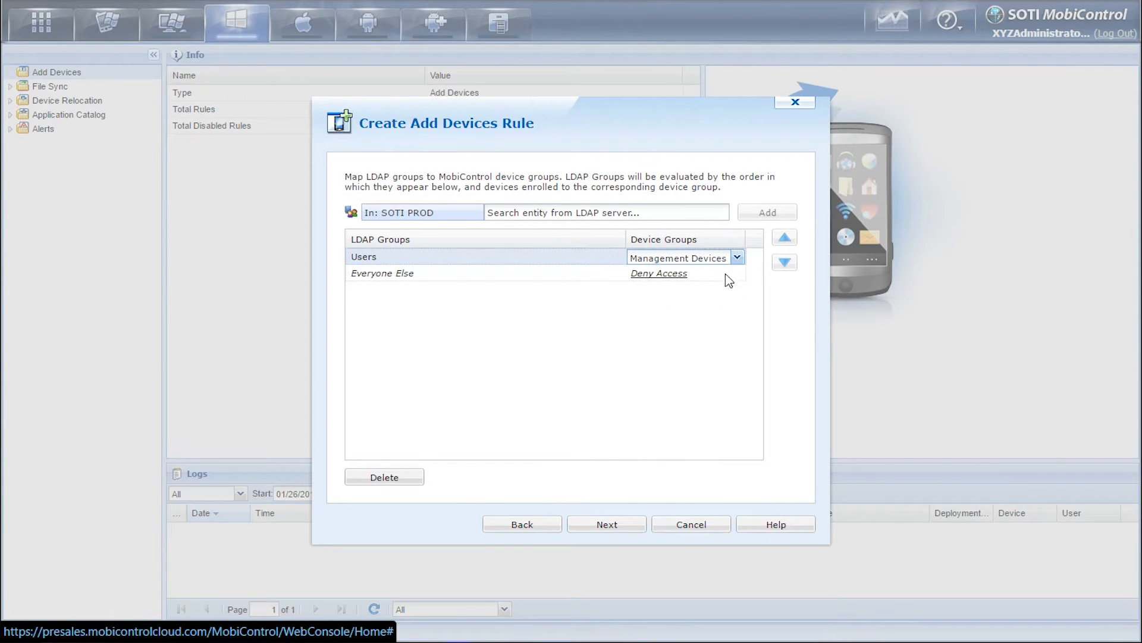
left_click(607, 524)
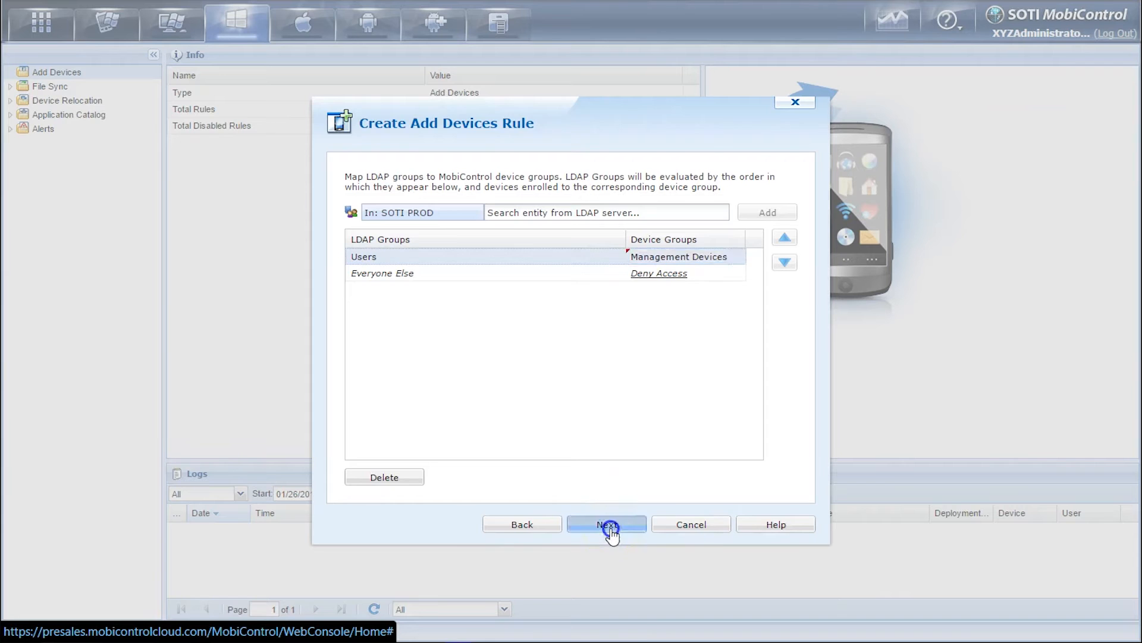
Keep Internal MobiControl CA as certificate authority and advance to Terms and Conditions.
left_click(607, 523)
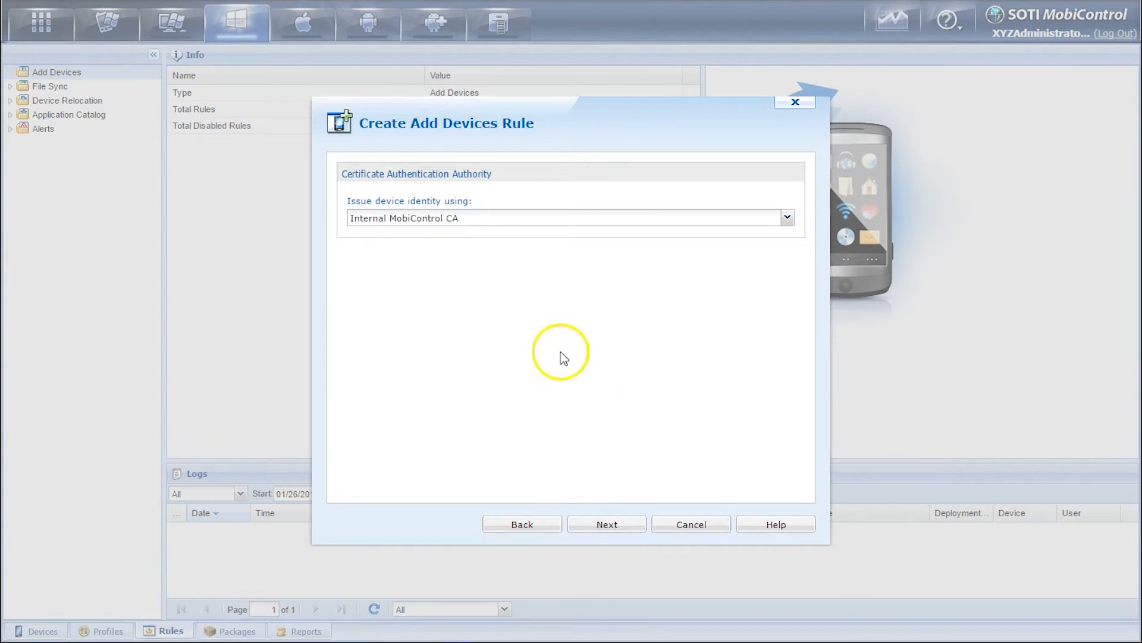
mouse_move(359, 190)
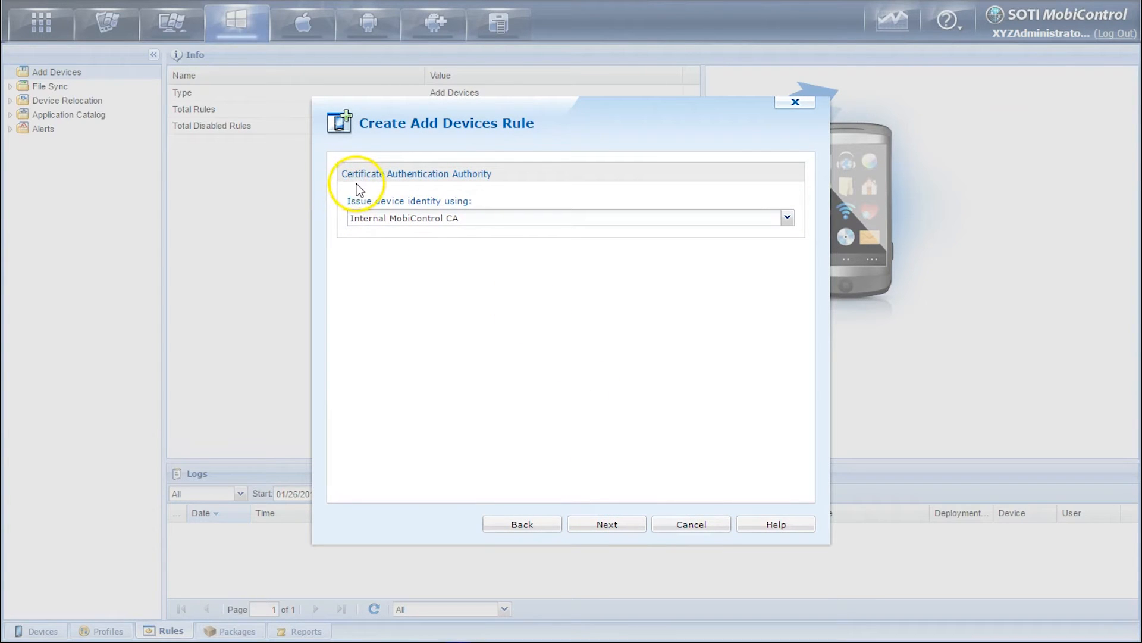
mouse_move(534, 189)
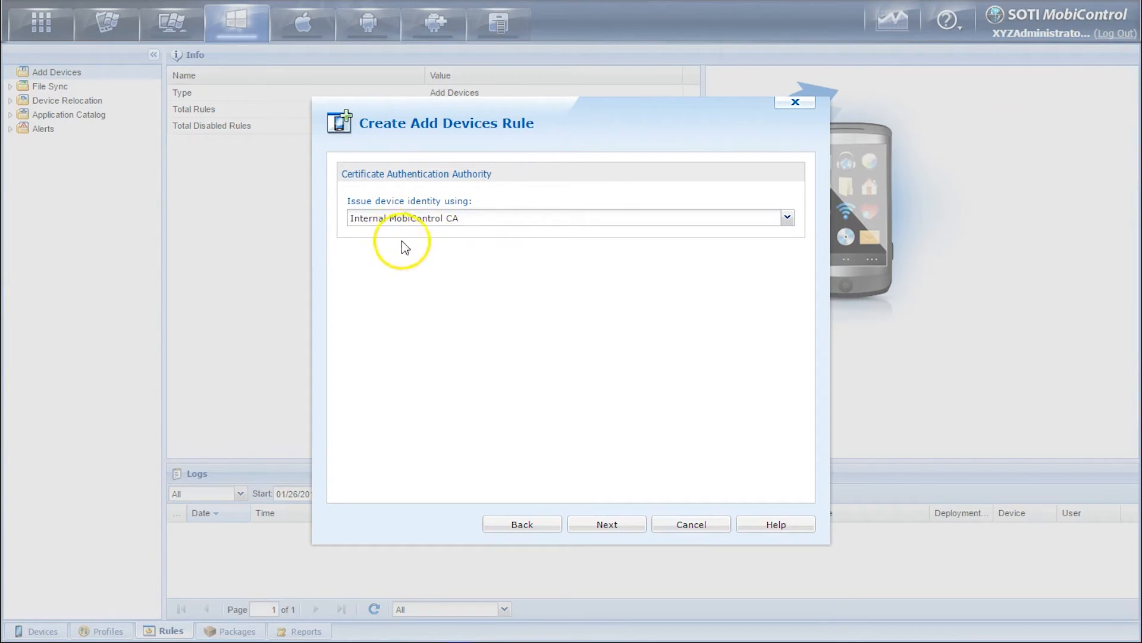
left_click(607, 523)
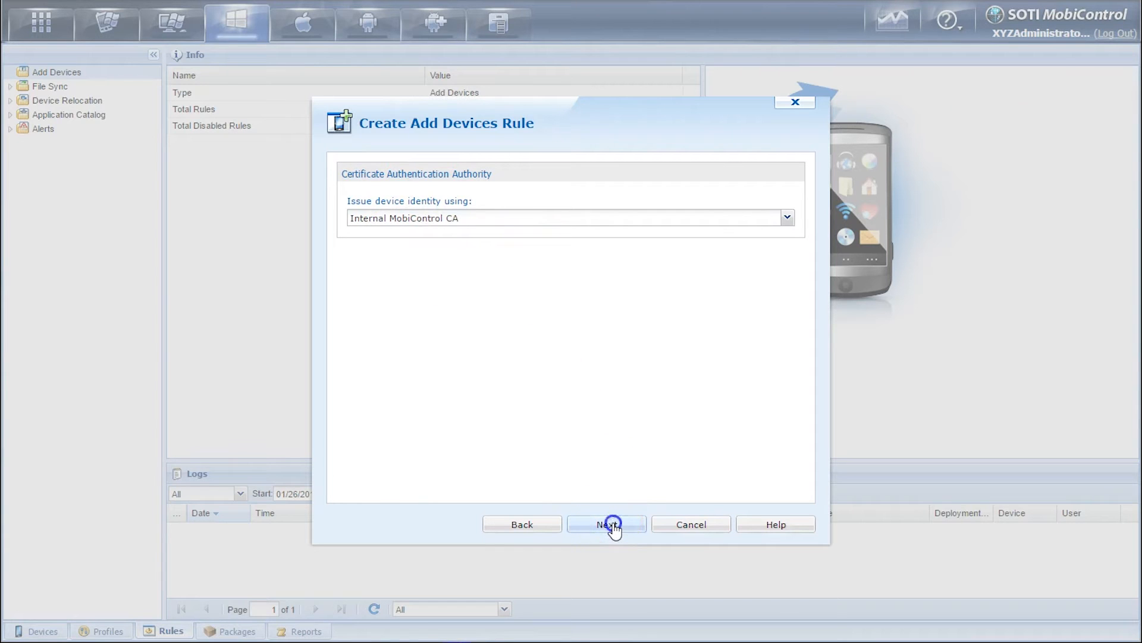
left_click(607, 524)
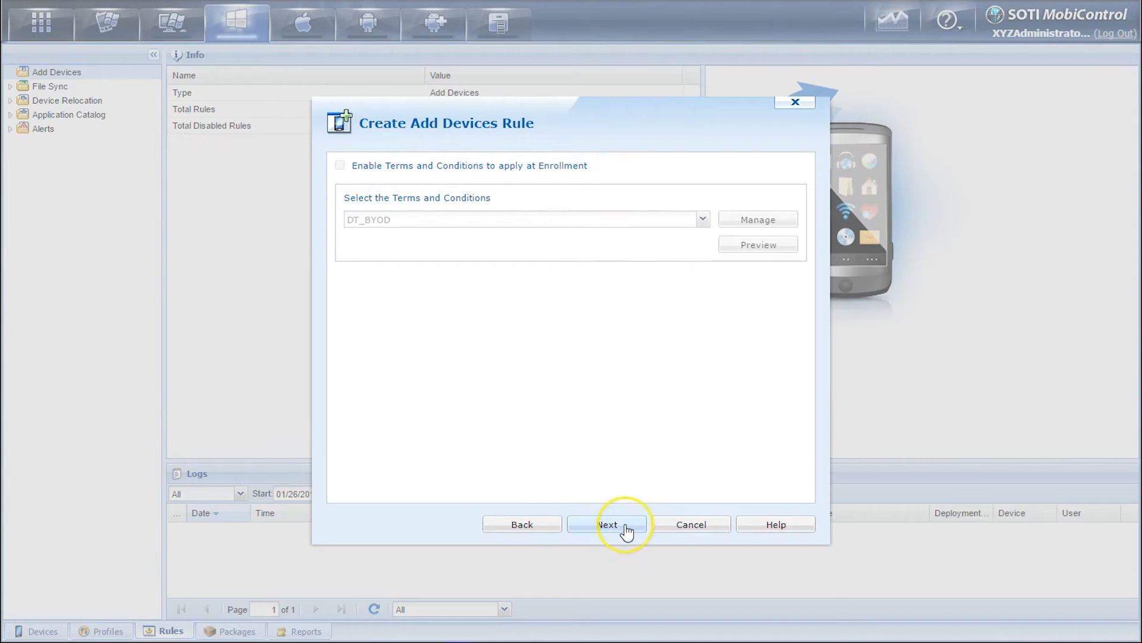
Leave terms disabled and view naming macros for the 'Windows %AUTONUM%' device name.
left_click(607, 524)
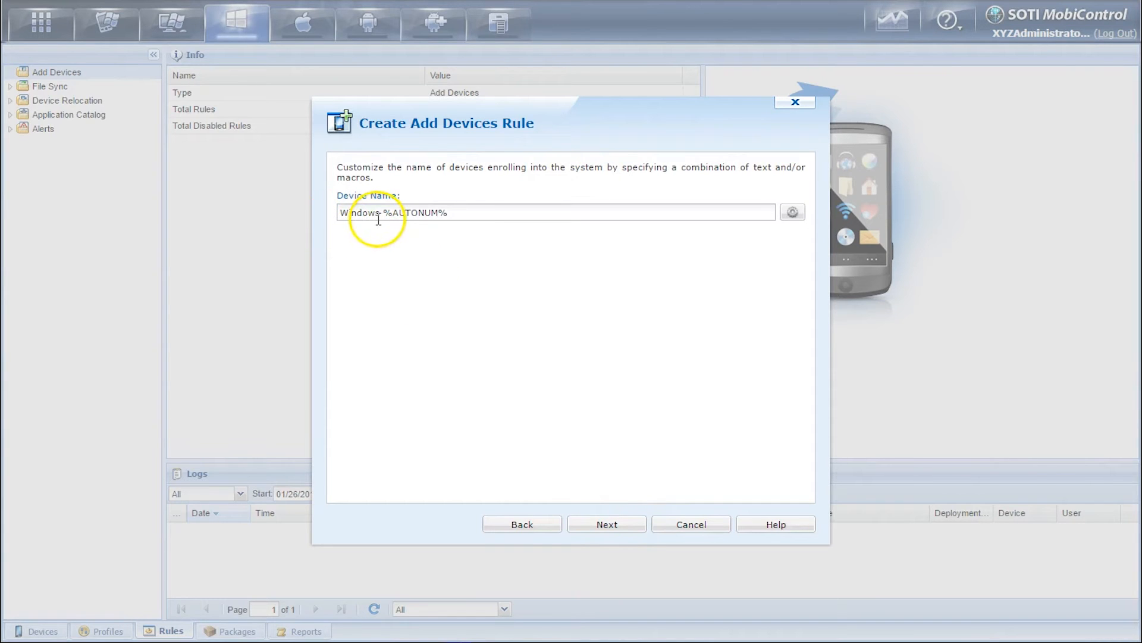
mouse_move(795, 213)
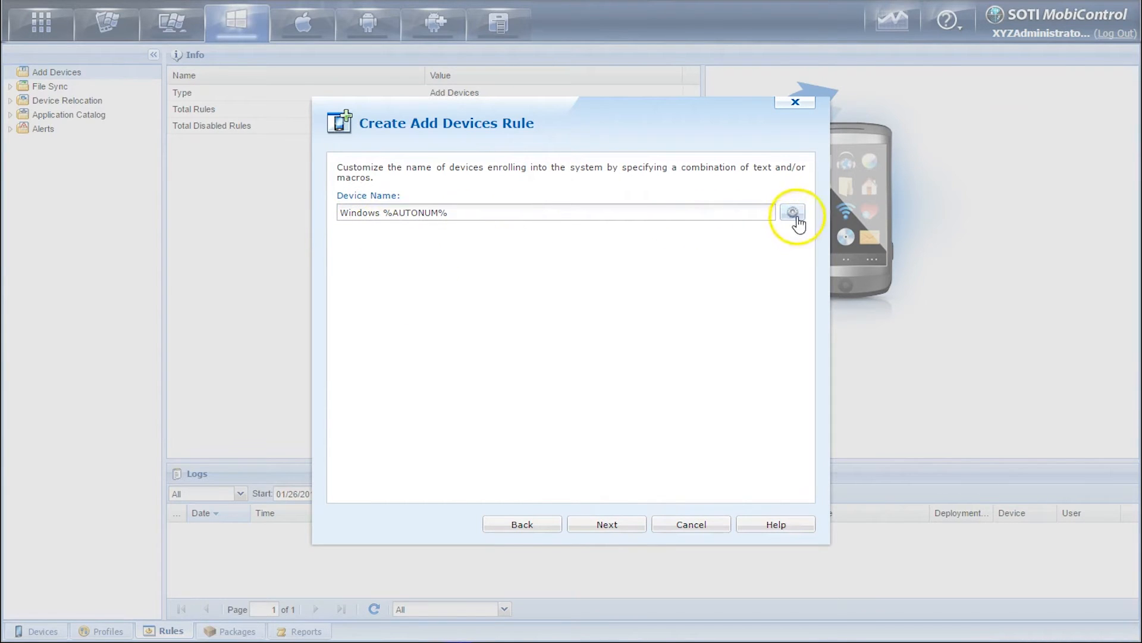
left_click(796, 212)
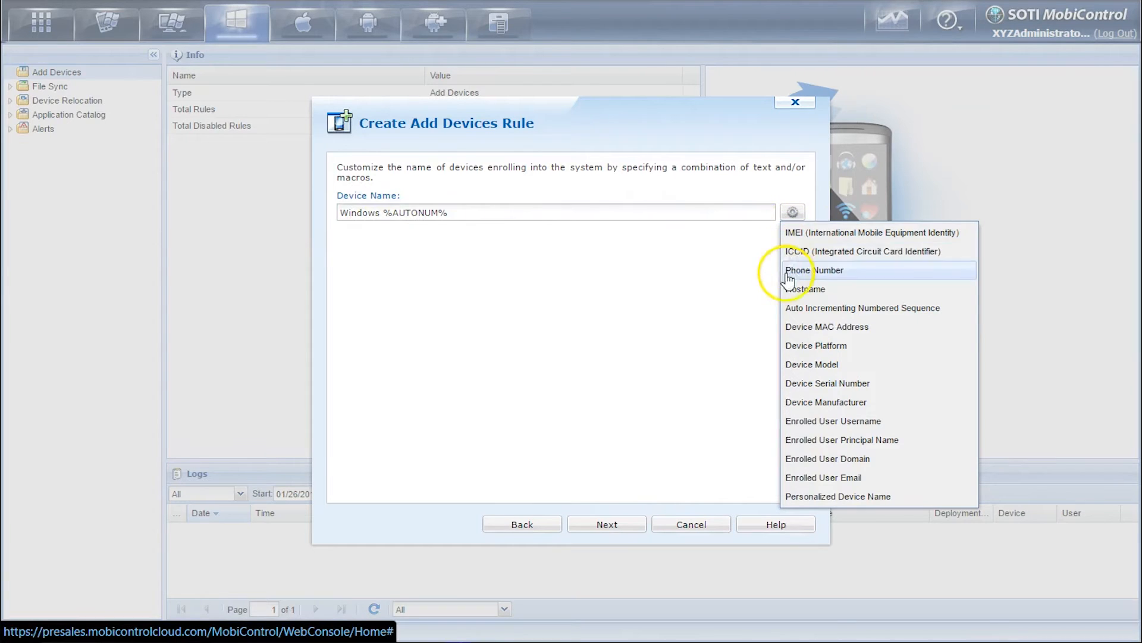
mouse_move(804, 496)
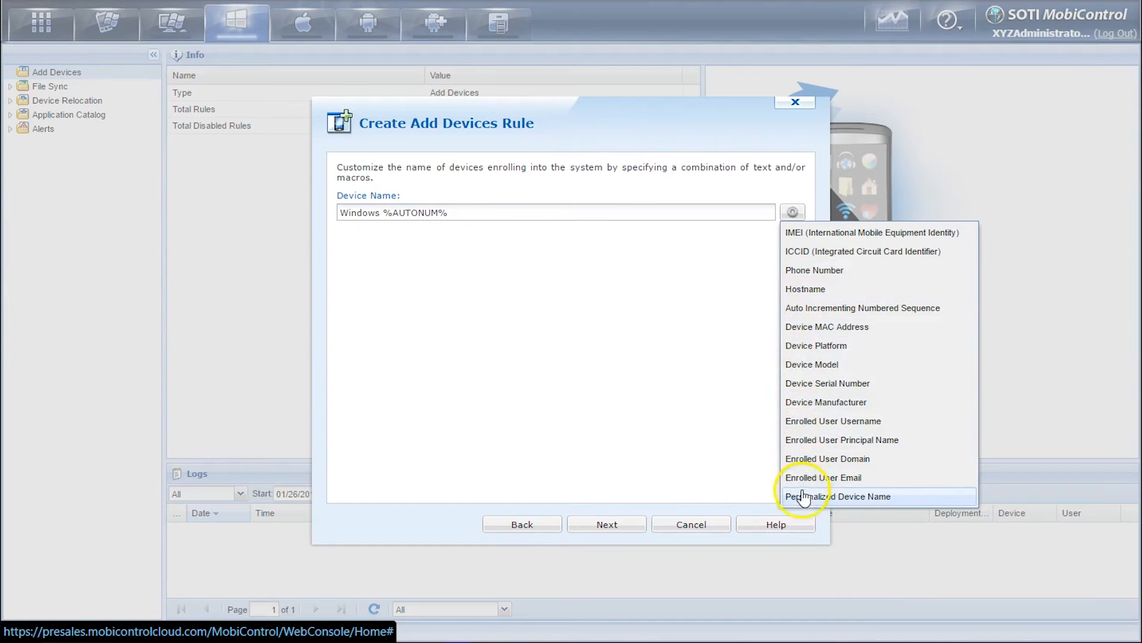
mouse_move(800, 334)
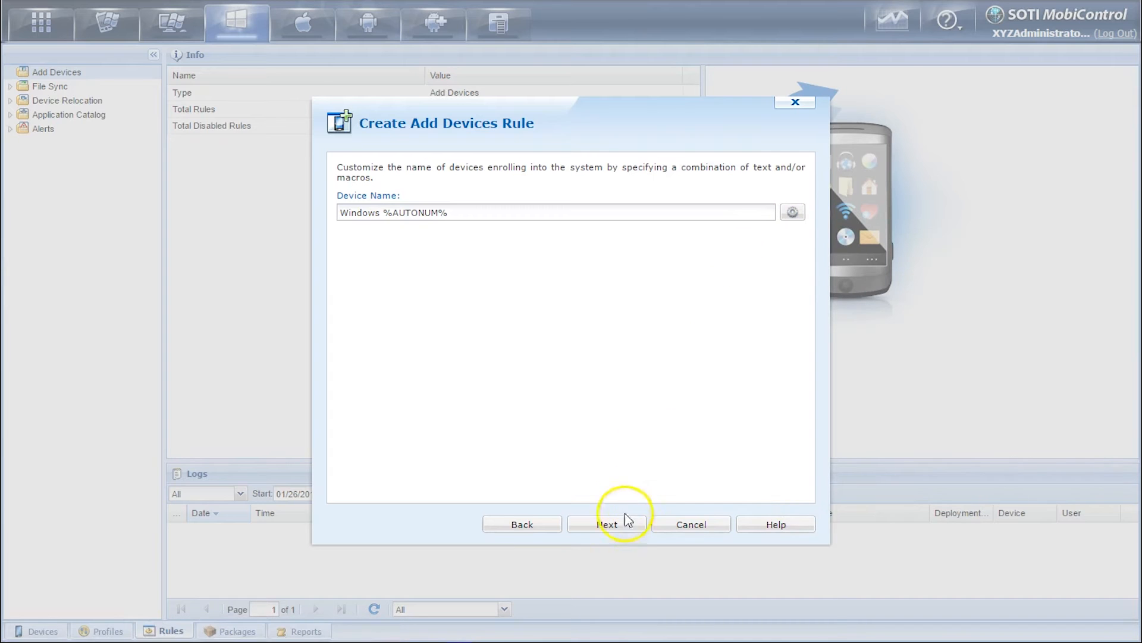
Review the rule summary and its advanced schedule, Rule Tag filter and enabled options.
left_click(608, 524)
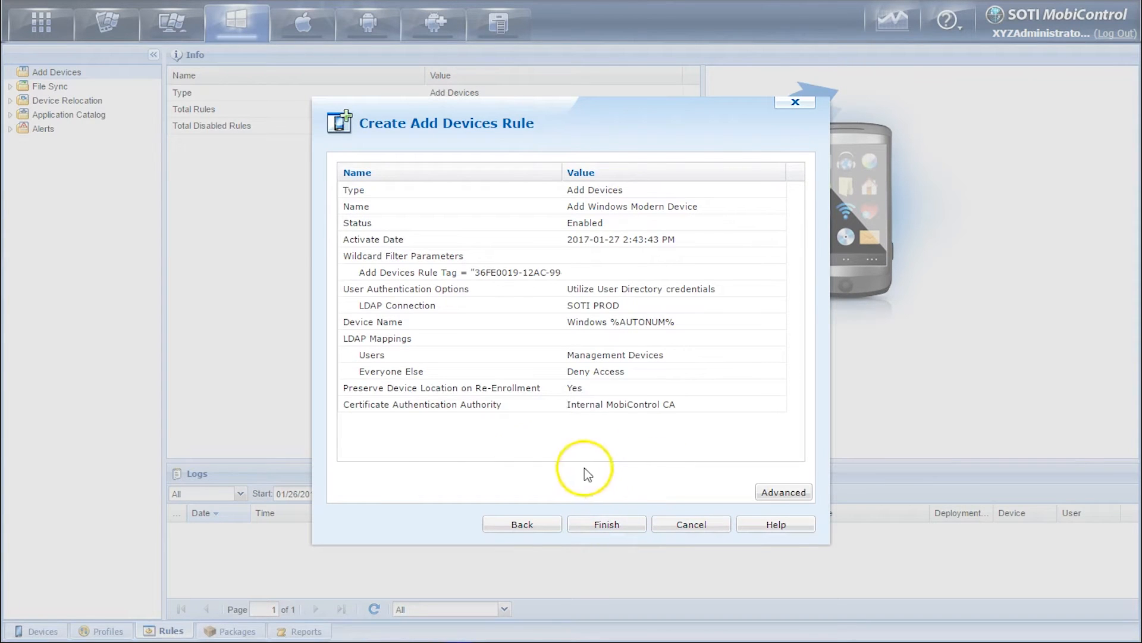
mouse_move(357, 328)
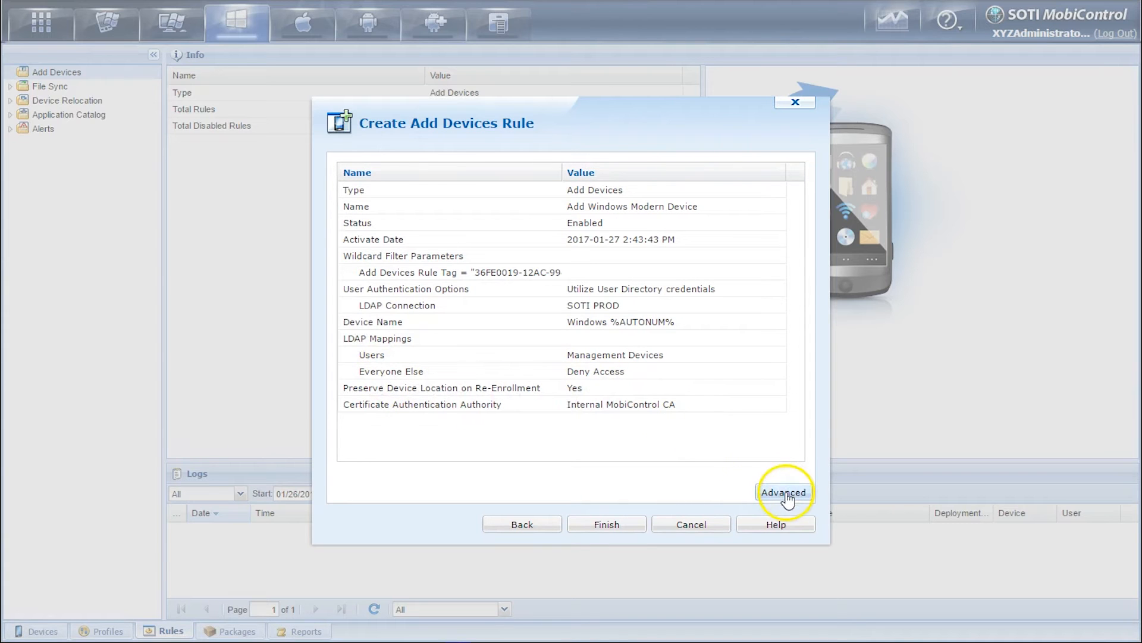
left_click(783, 492)
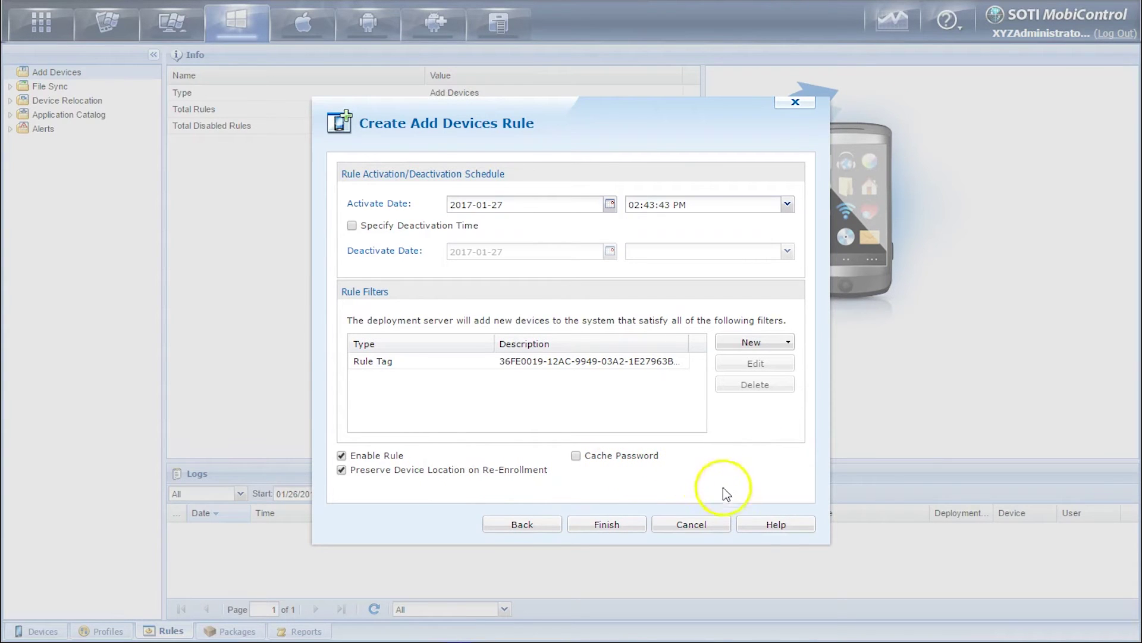
mouse_move(636, 486)
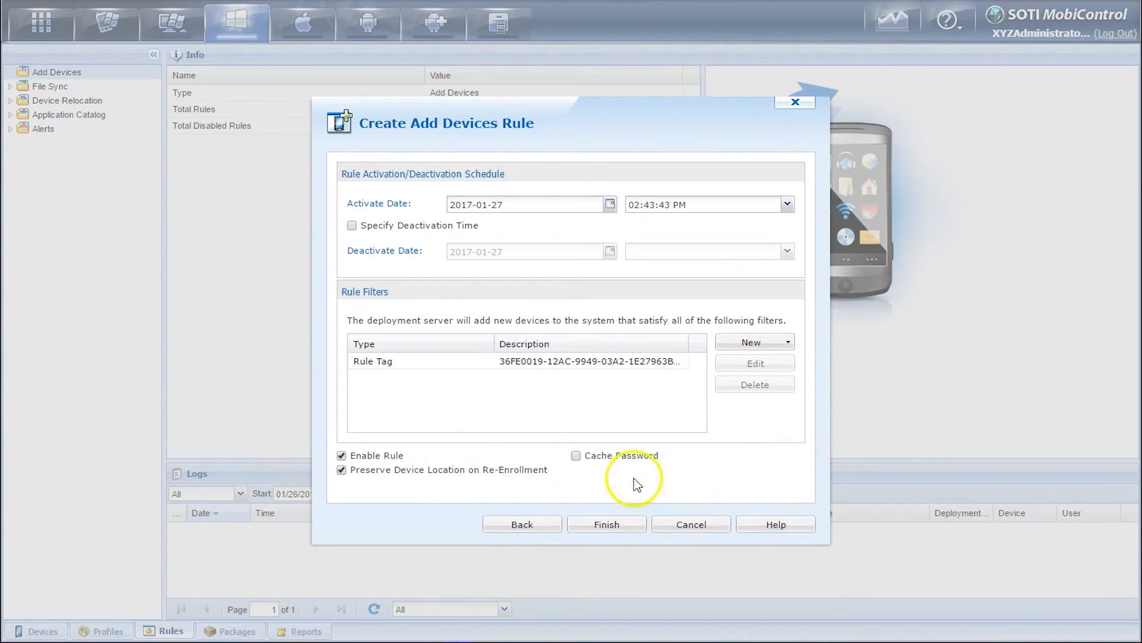
Finish the wizard to create the Add Windows Modern Device rule.
left_click(607, 523)
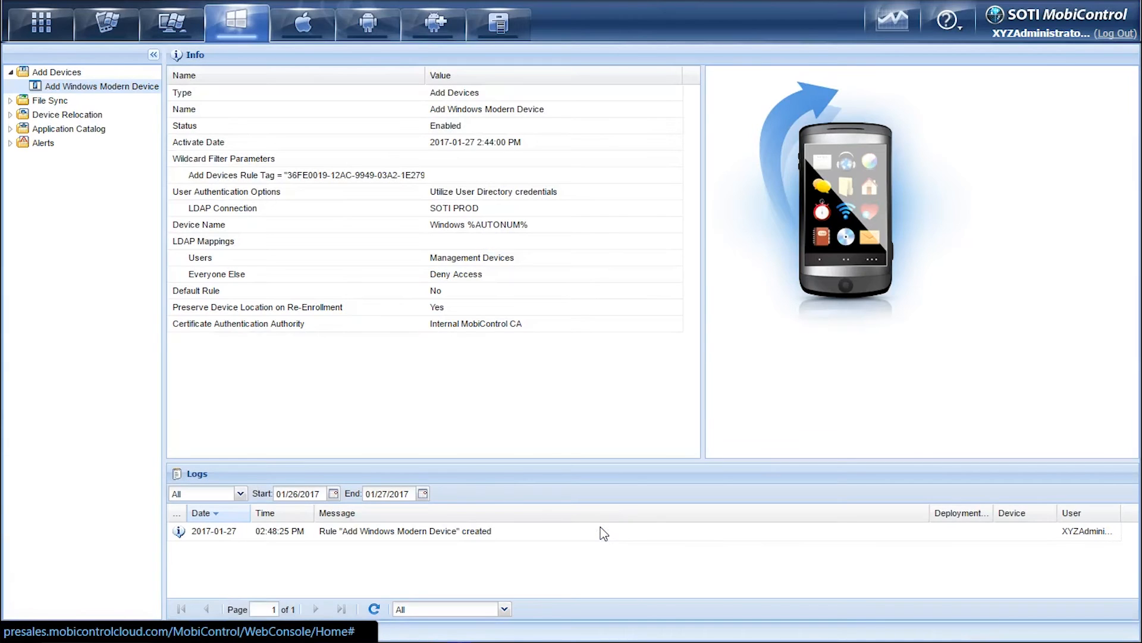
mouse_move(579, 149)
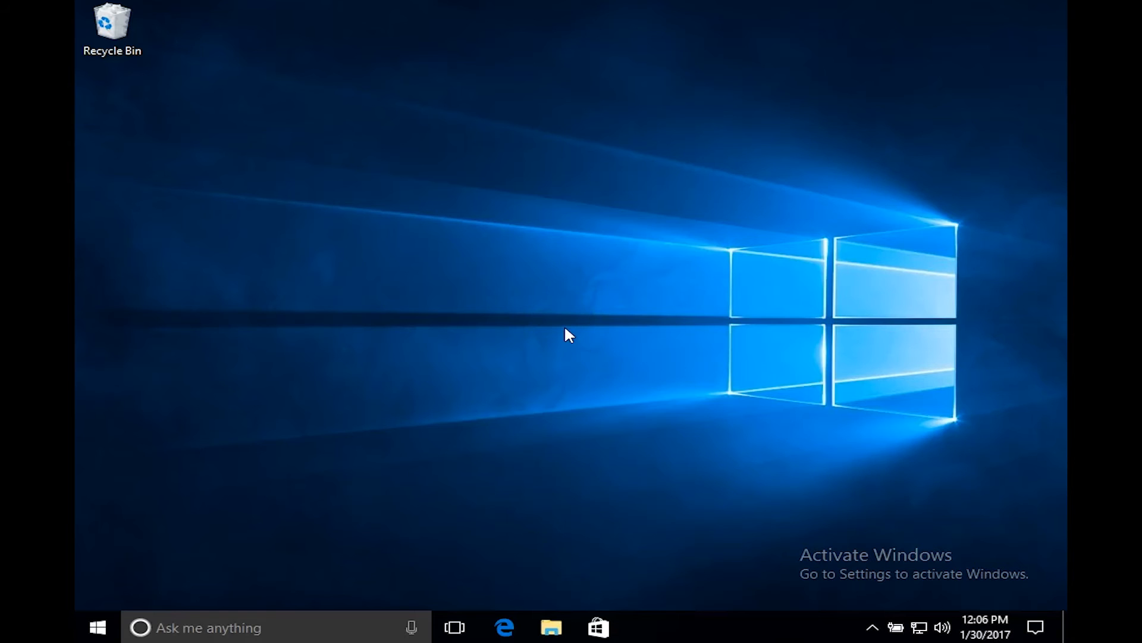
mouse_move(567, 333)
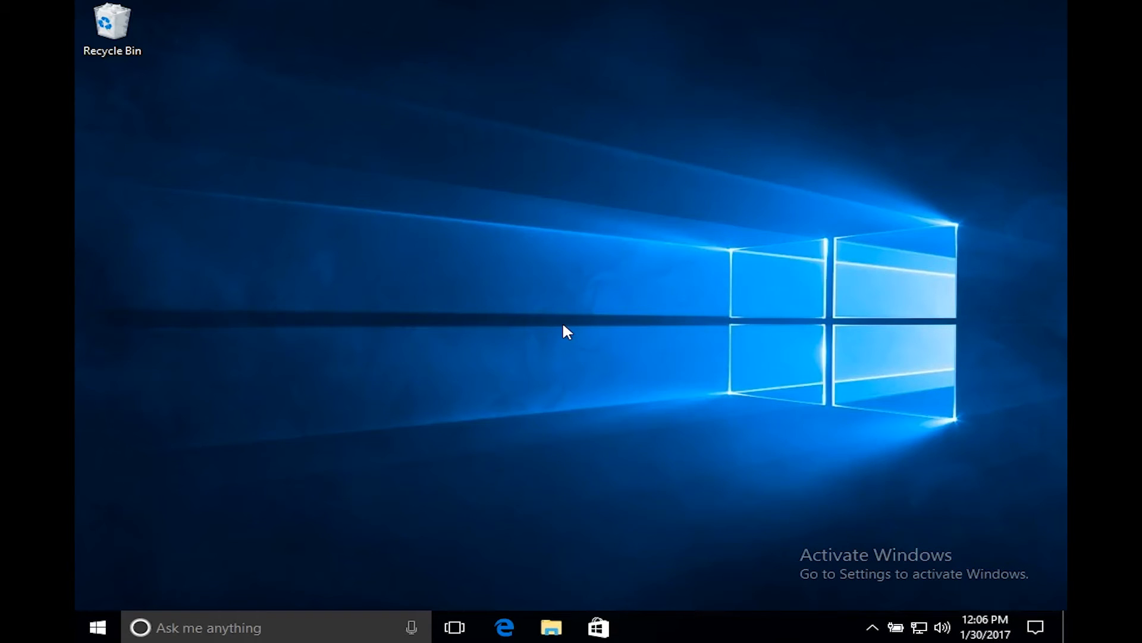
mouse_move(1037, 625)
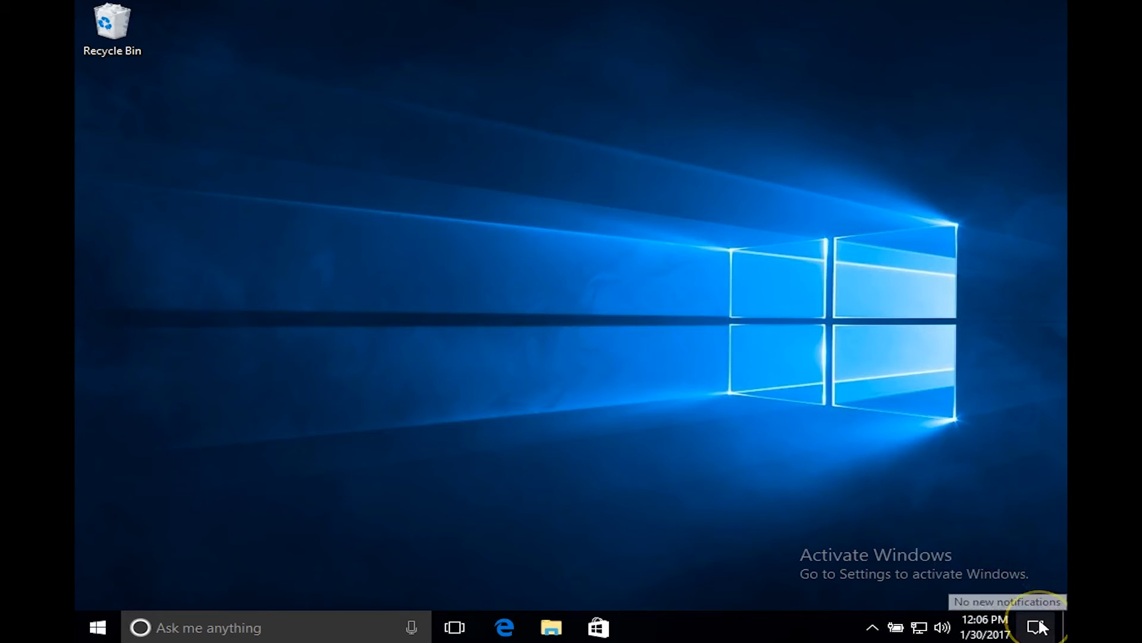
Go to Accounts > Access work or school through Action Center's All settings.
left_click(1036, 624)
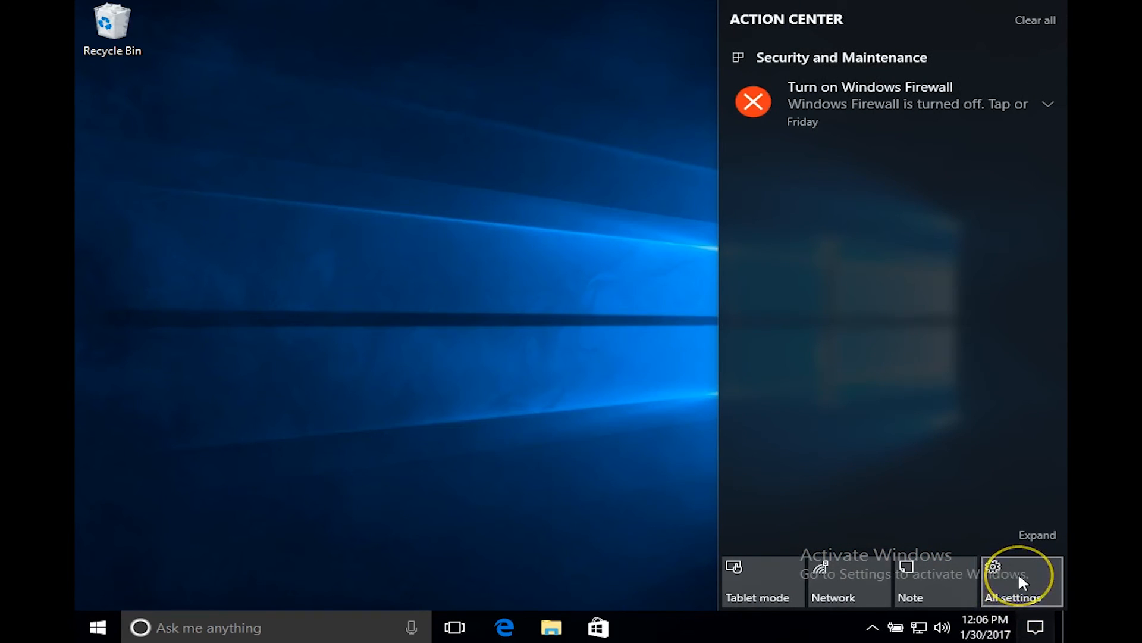
left_click(1016, 579)
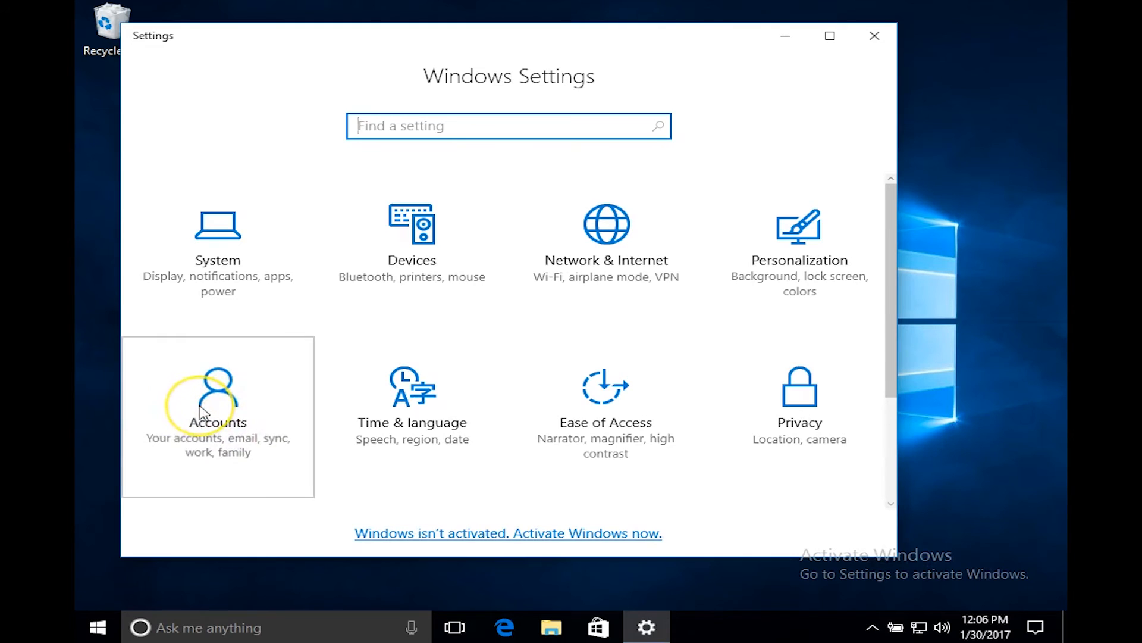
left_click(205, 412)
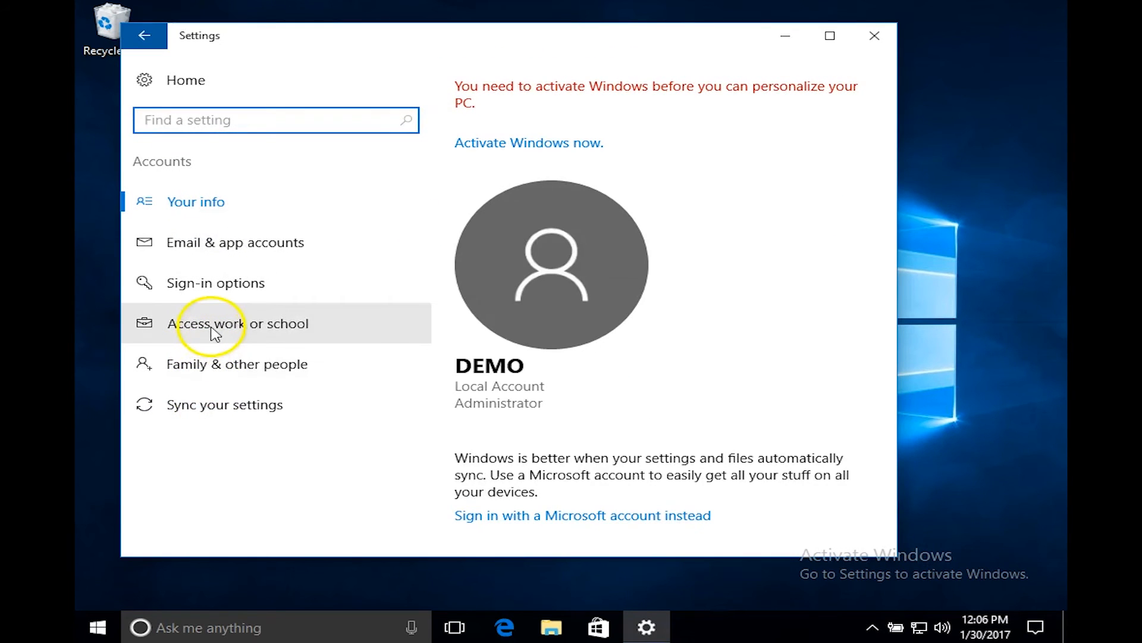
mouse_move(300, 336)
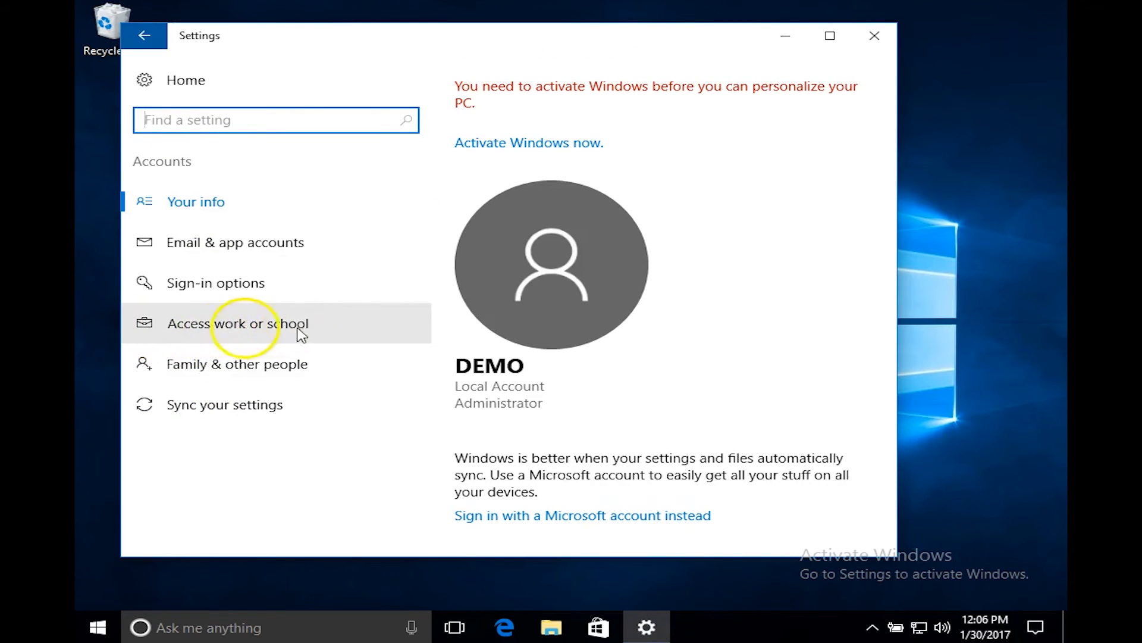
left_click(237, 324)
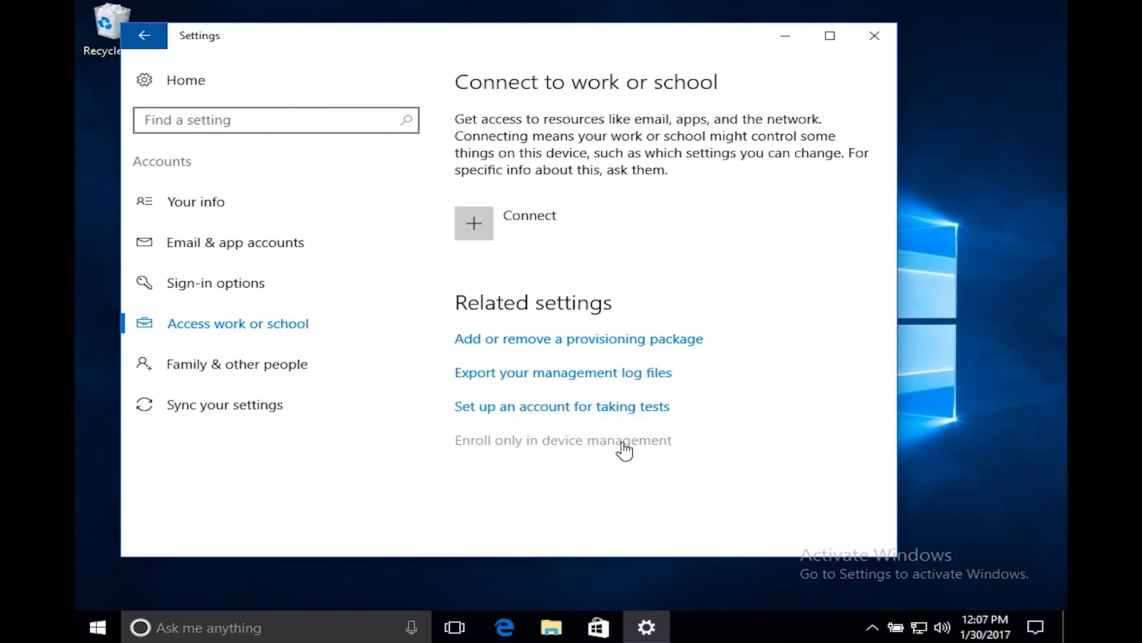
left_click(474, 223)
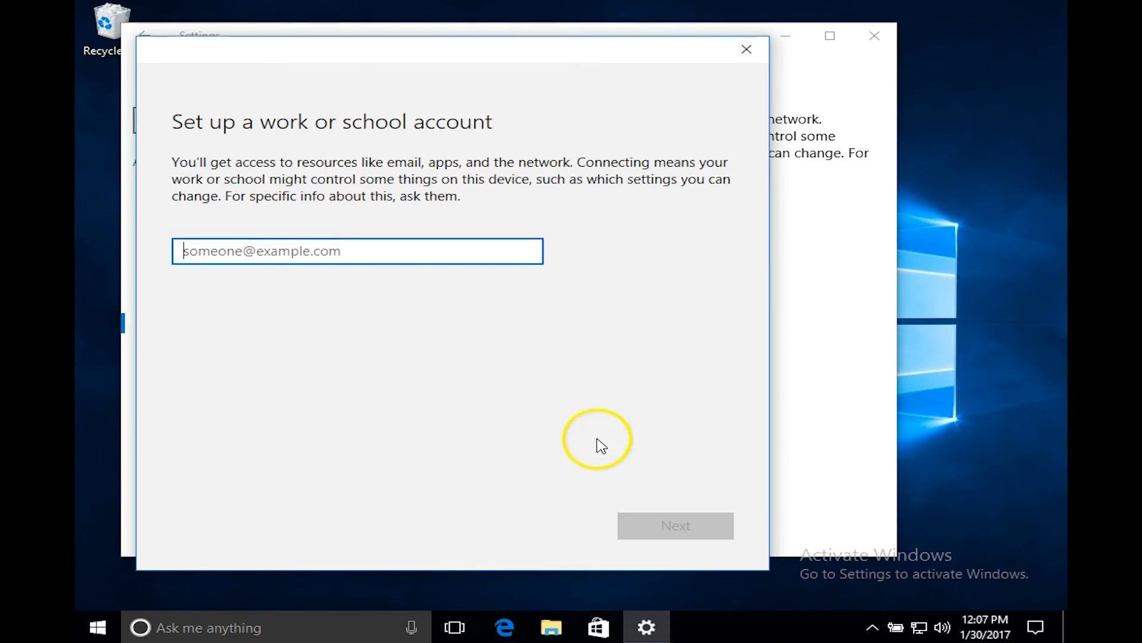
mouse_move(663, 239)
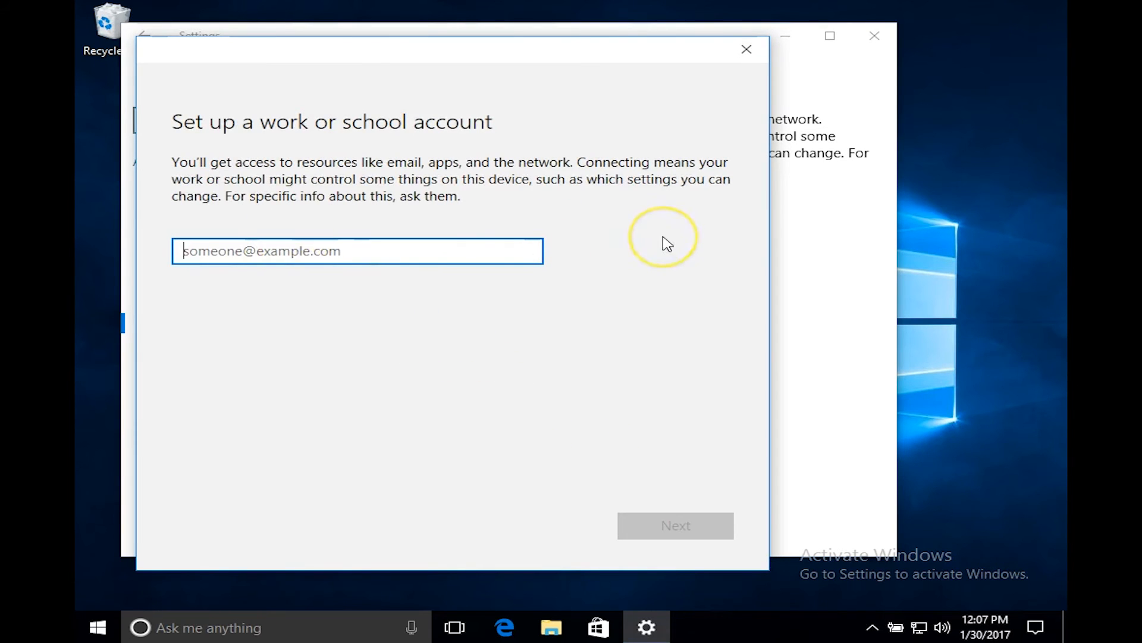
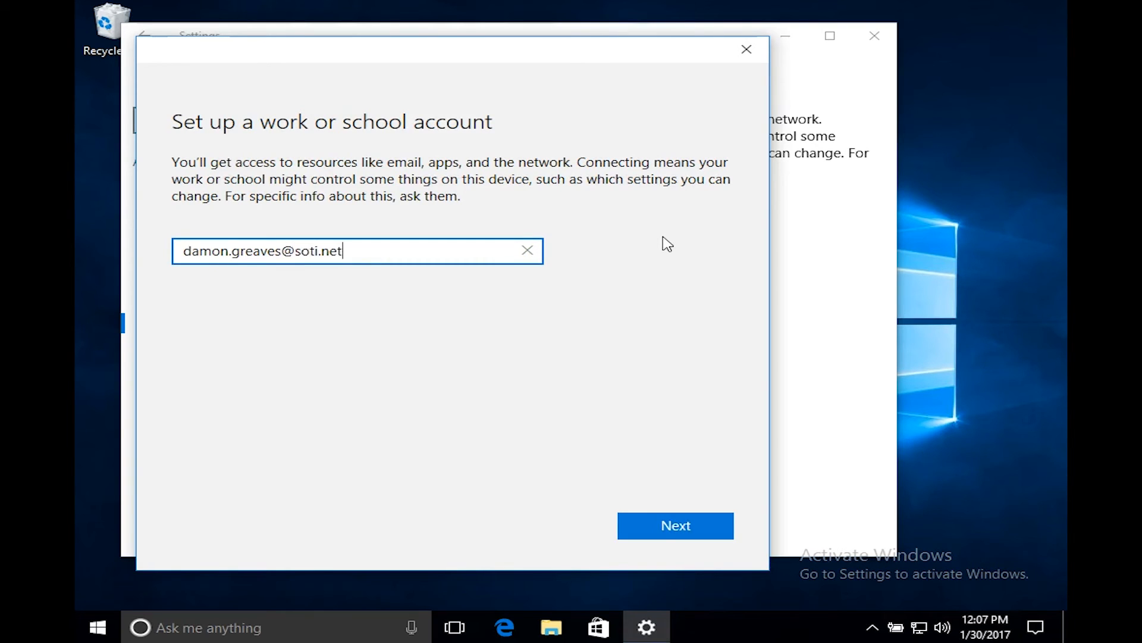
left_click(676, 525)
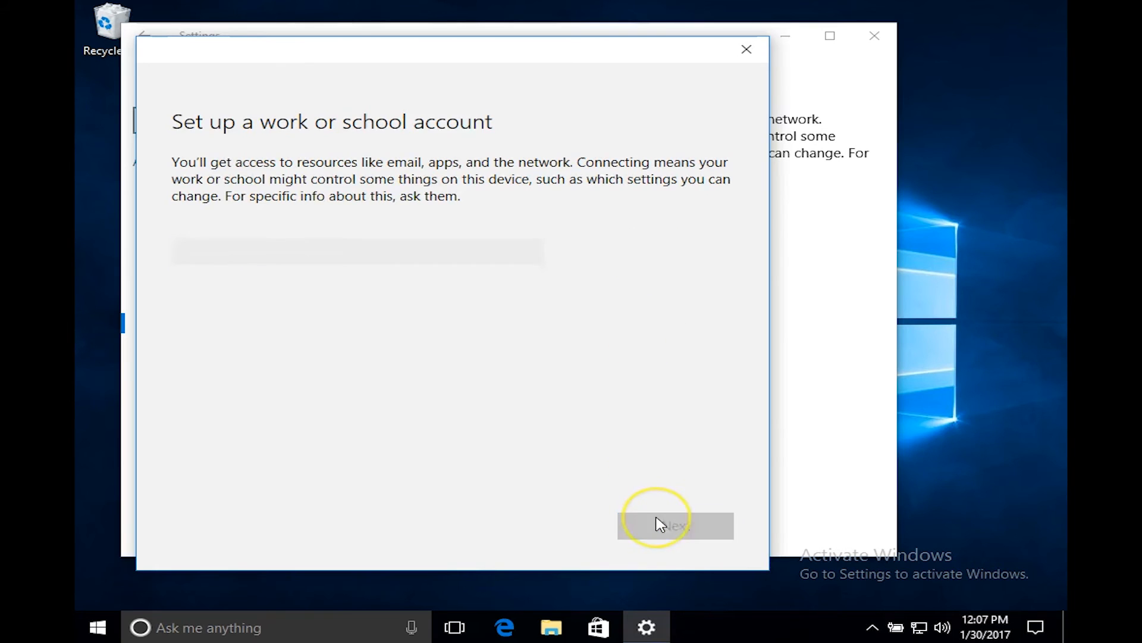
left_click(674, 525)
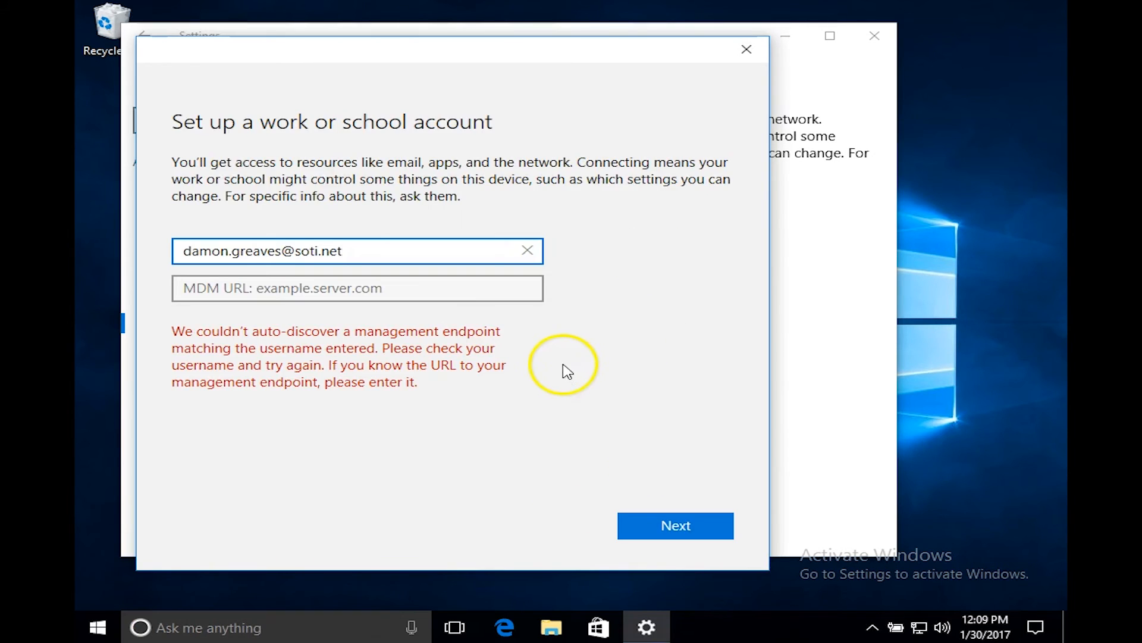
mouse_move(167, 387)
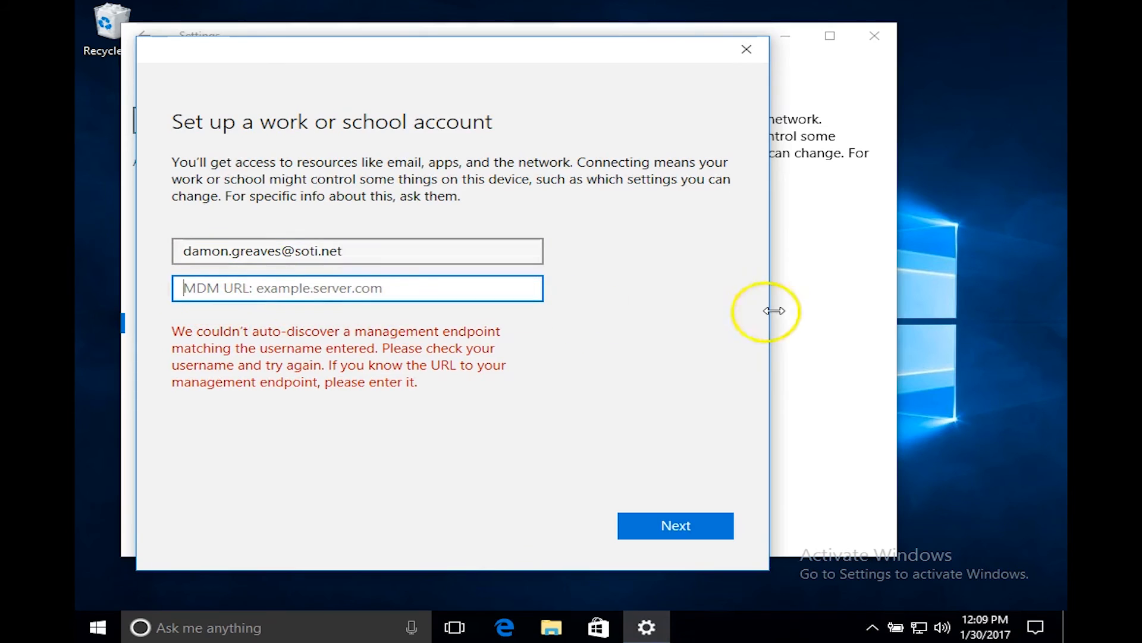
mouse_move(774, 304)
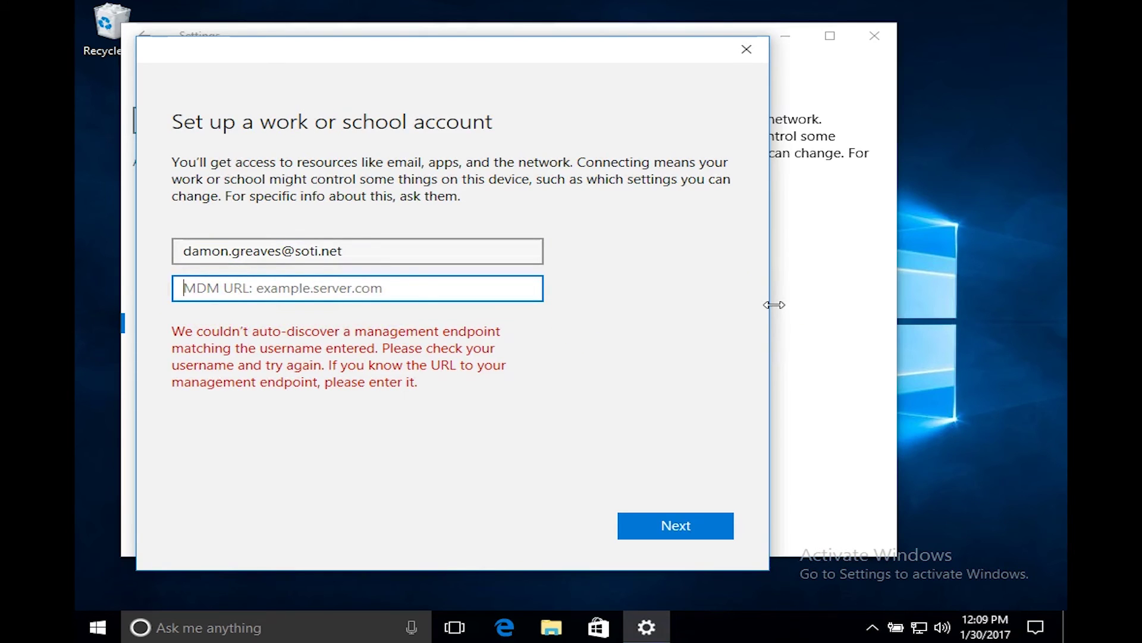
Provide presales.mobicontrolcloud.com as the MDM server address and submit.
type("presales")
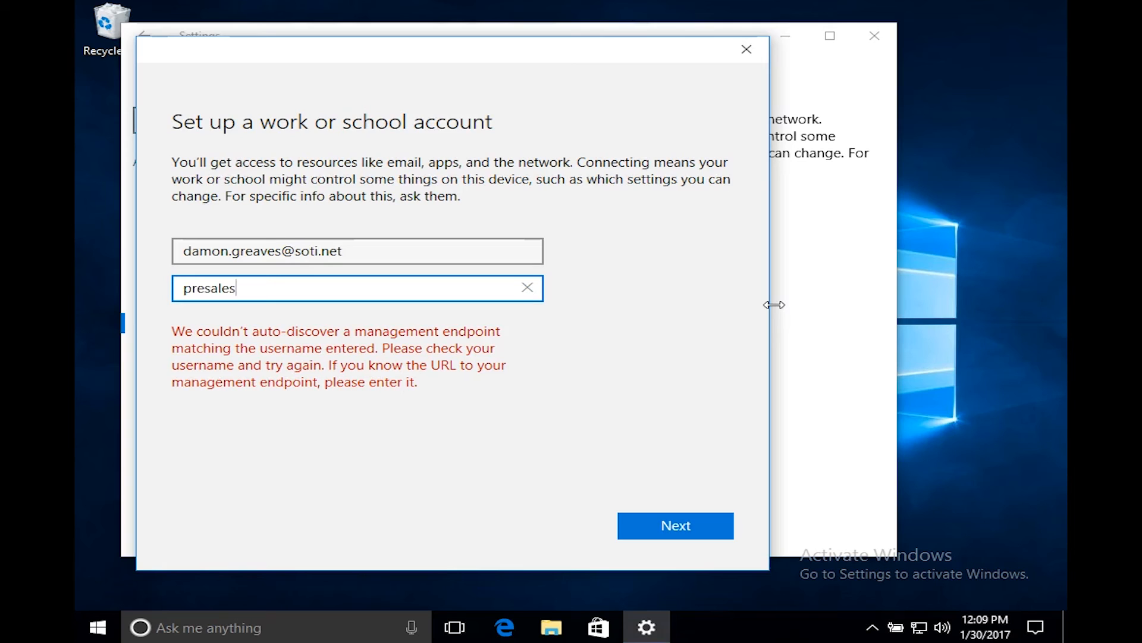
type(".mobic")
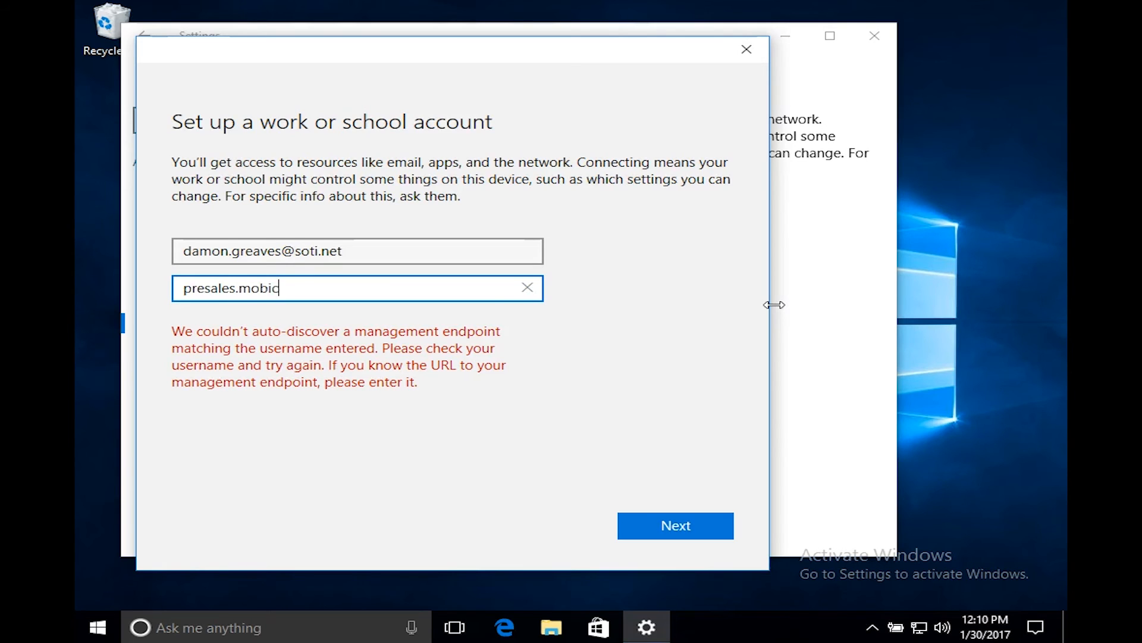
type("controlclou")
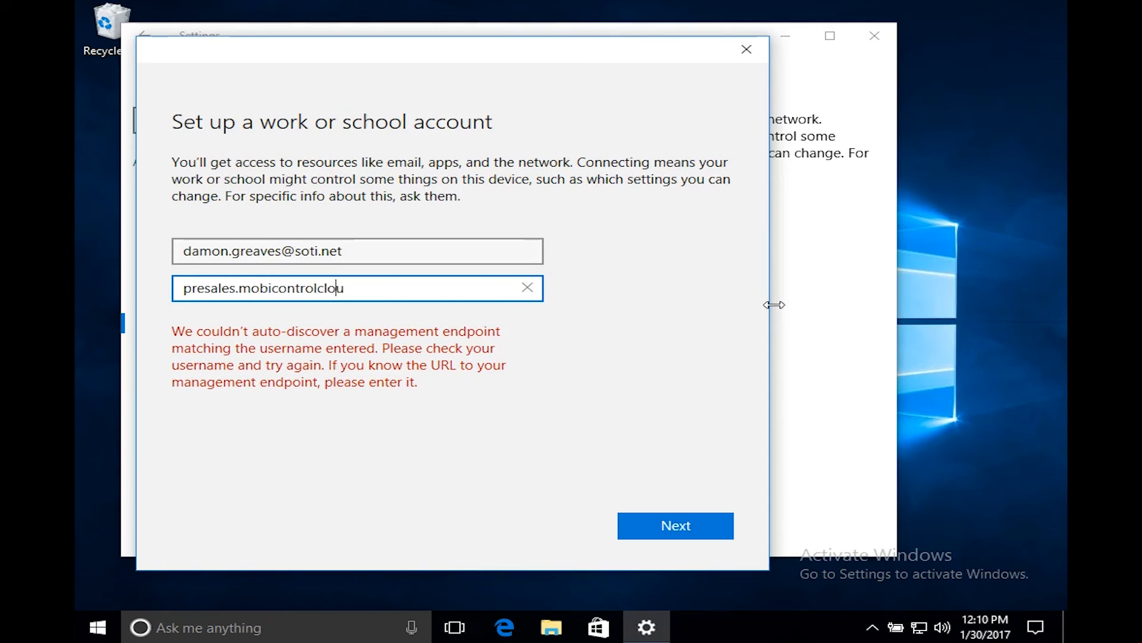
type("d.com")
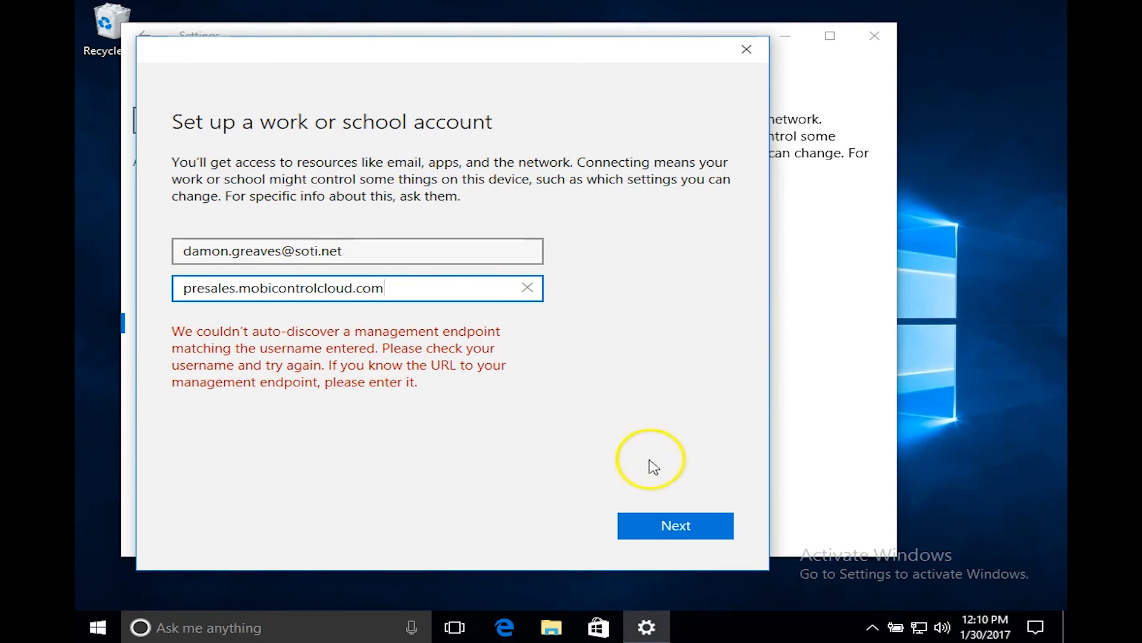
left_click(675, 525)
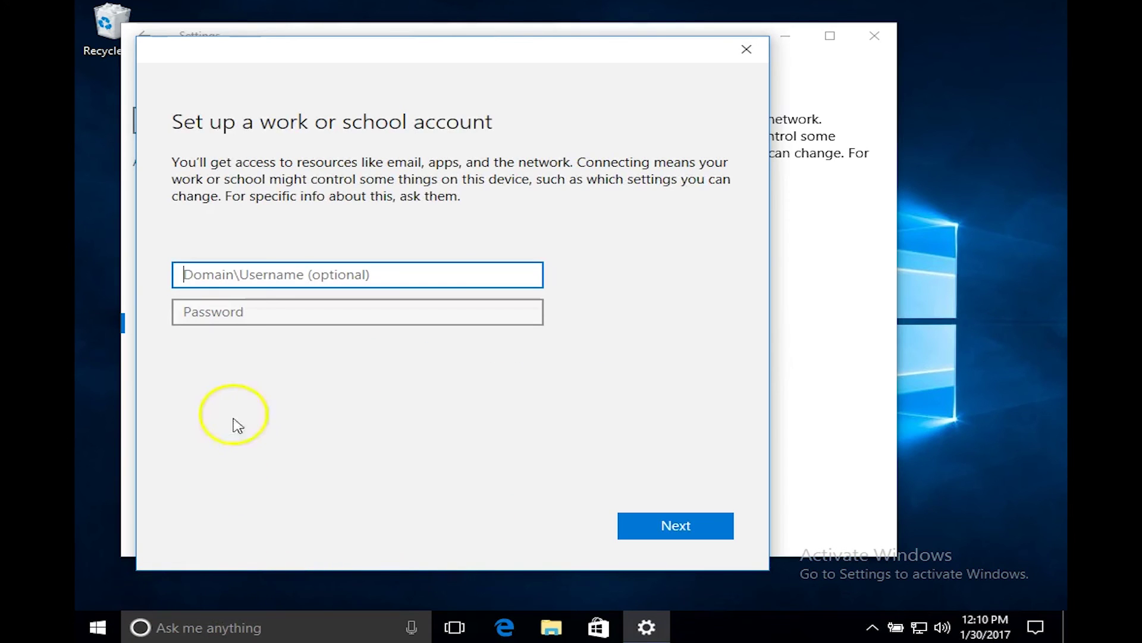
Sign in with the domain username and password to complete workplace enrollment.
left_click(185, 275)
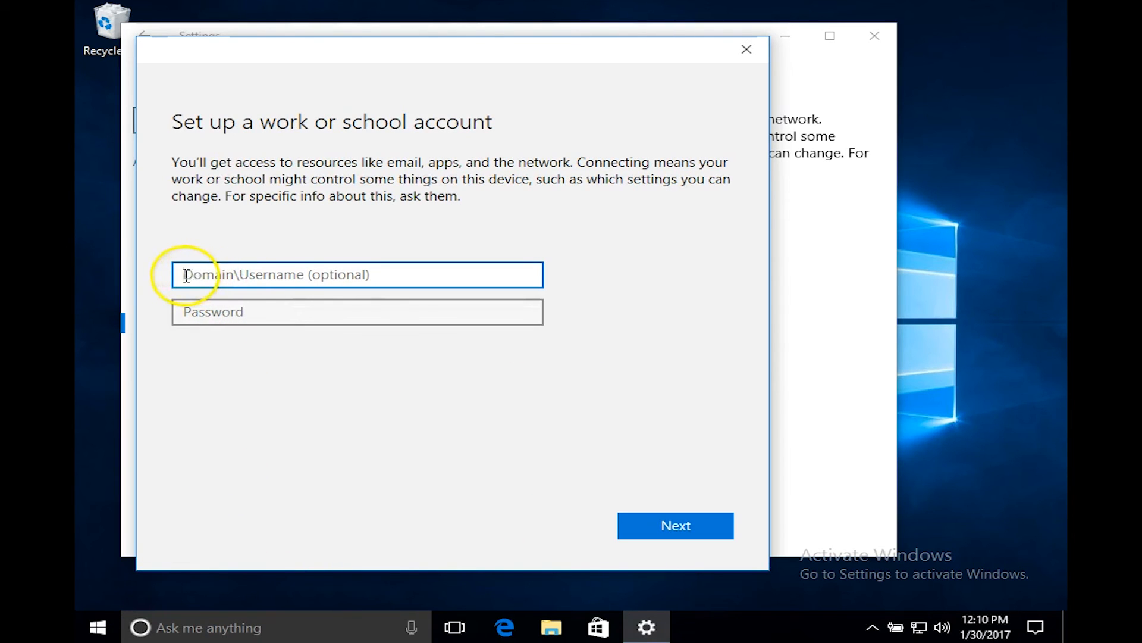
mouse_move(289, 275)
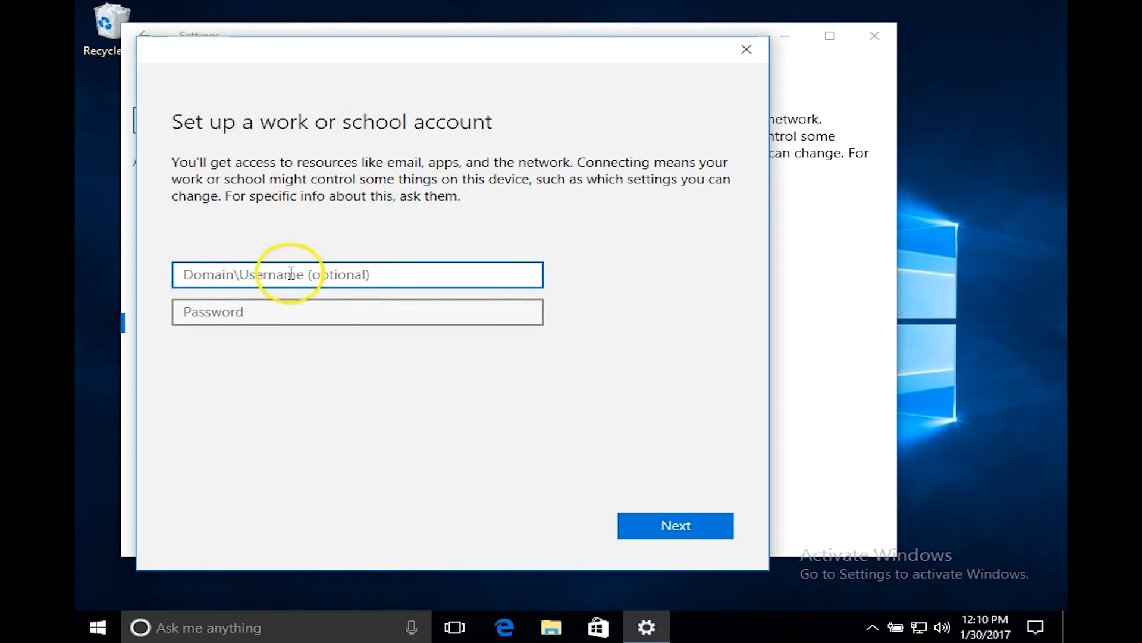
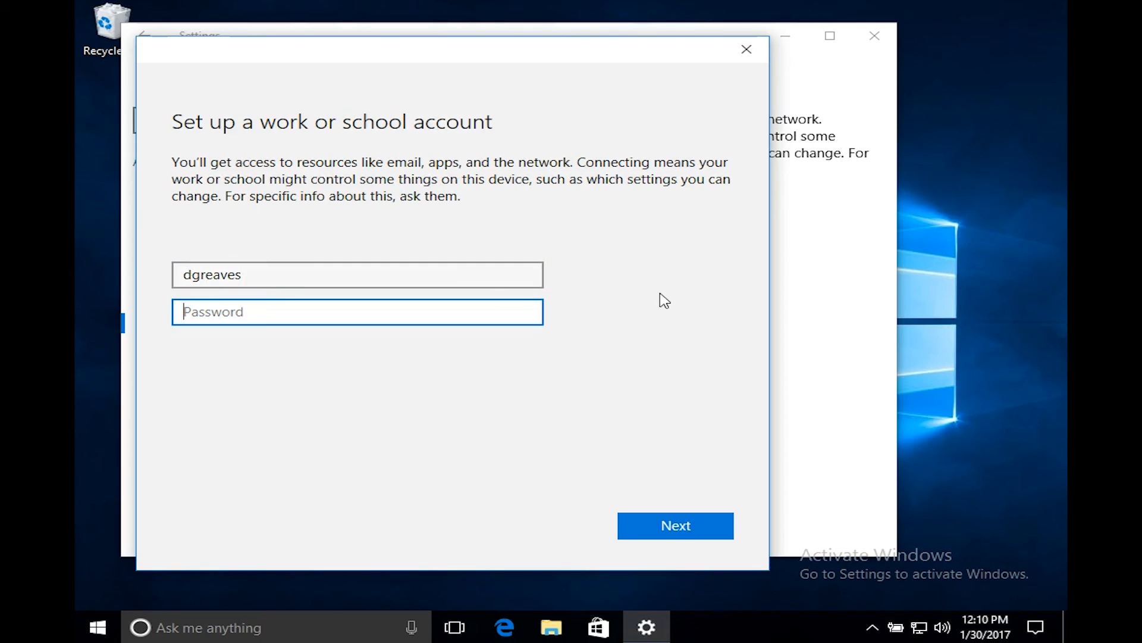
type("••••")
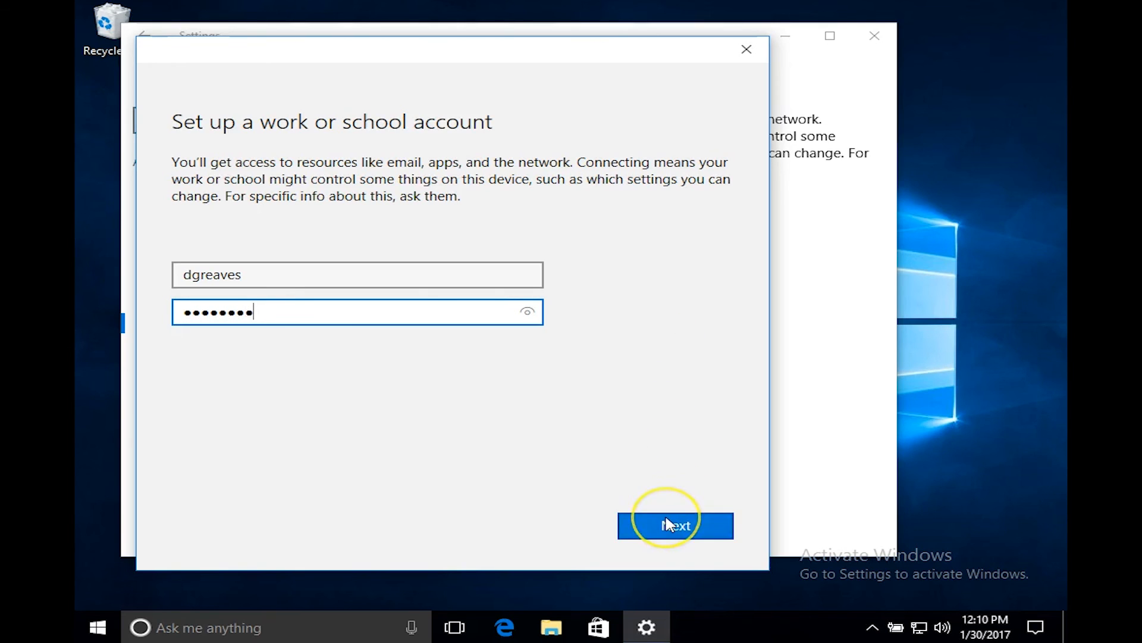
left_click(675, 526)
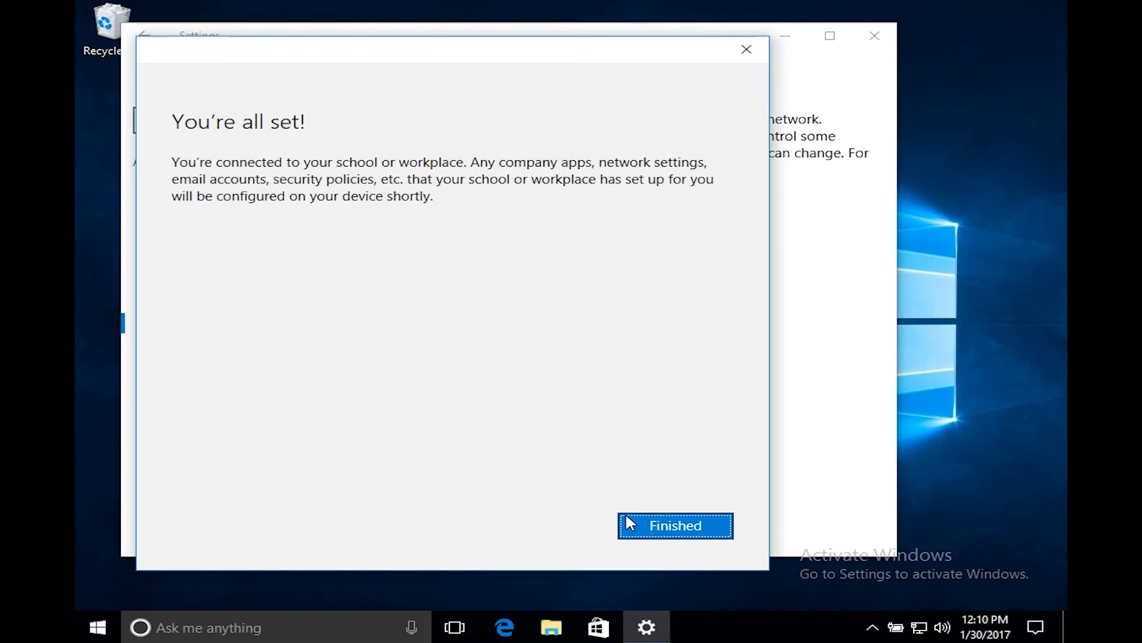
mouse_move(262, 148)
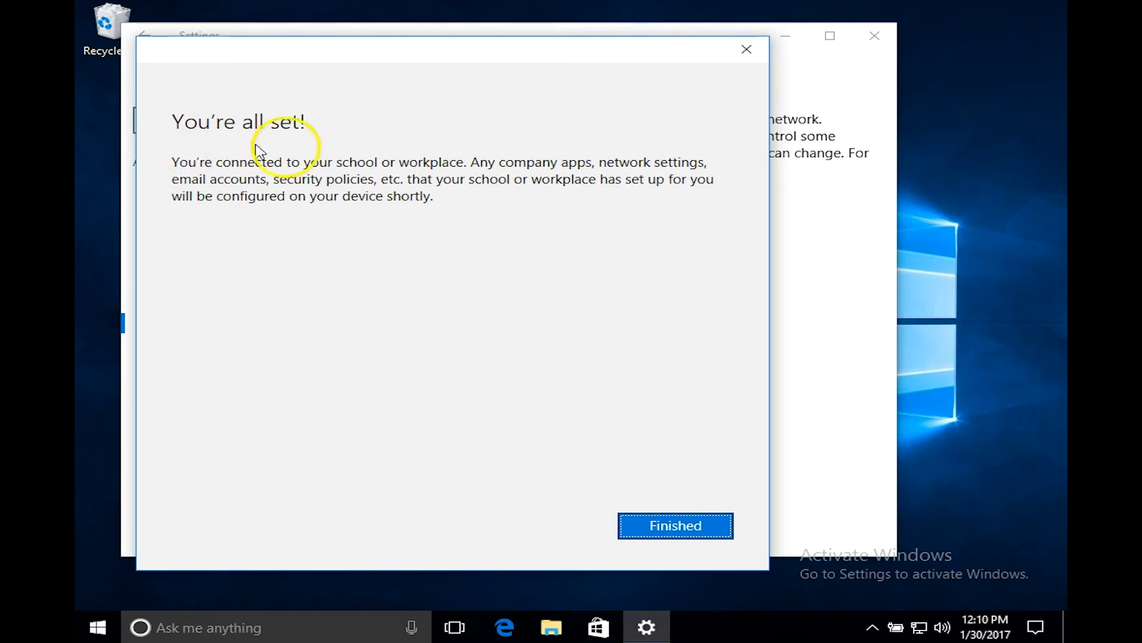
mouse_move(619, 213)
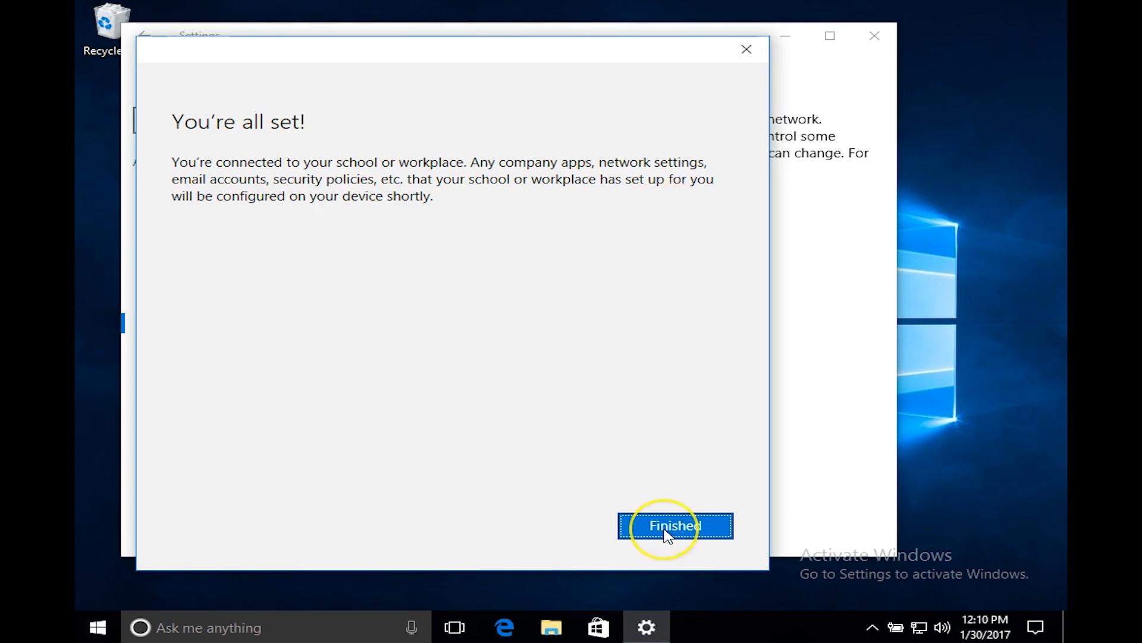
Finish the enrollment wizard to show the 'Connected to MobiControl MDM' account in Access work or school.
left_click(675, 526)
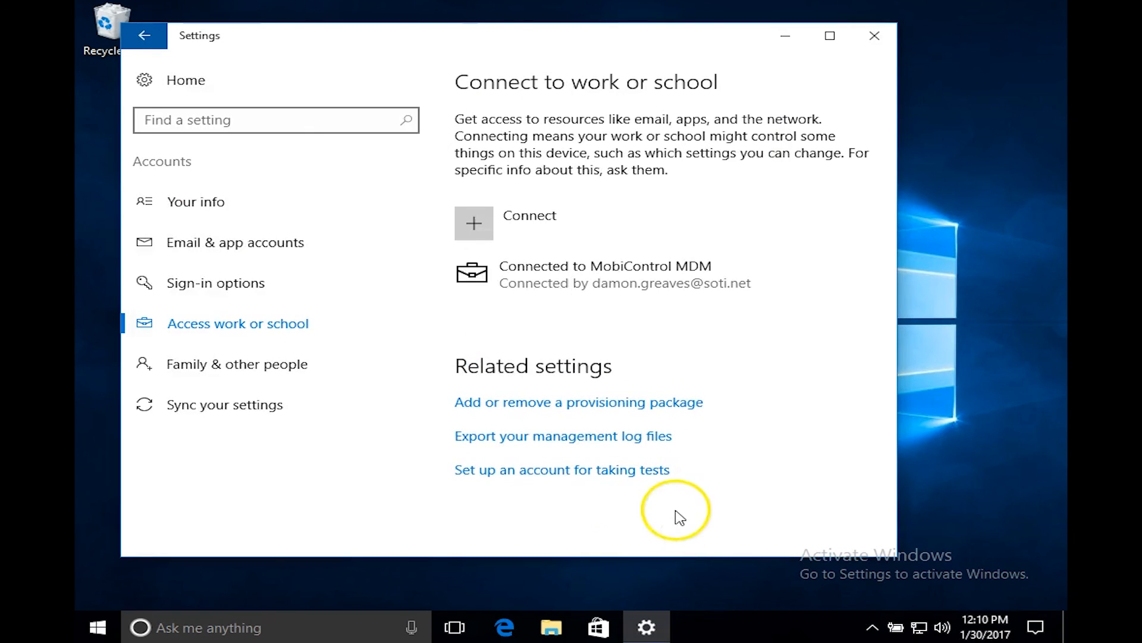
mouse_move(777, 315)
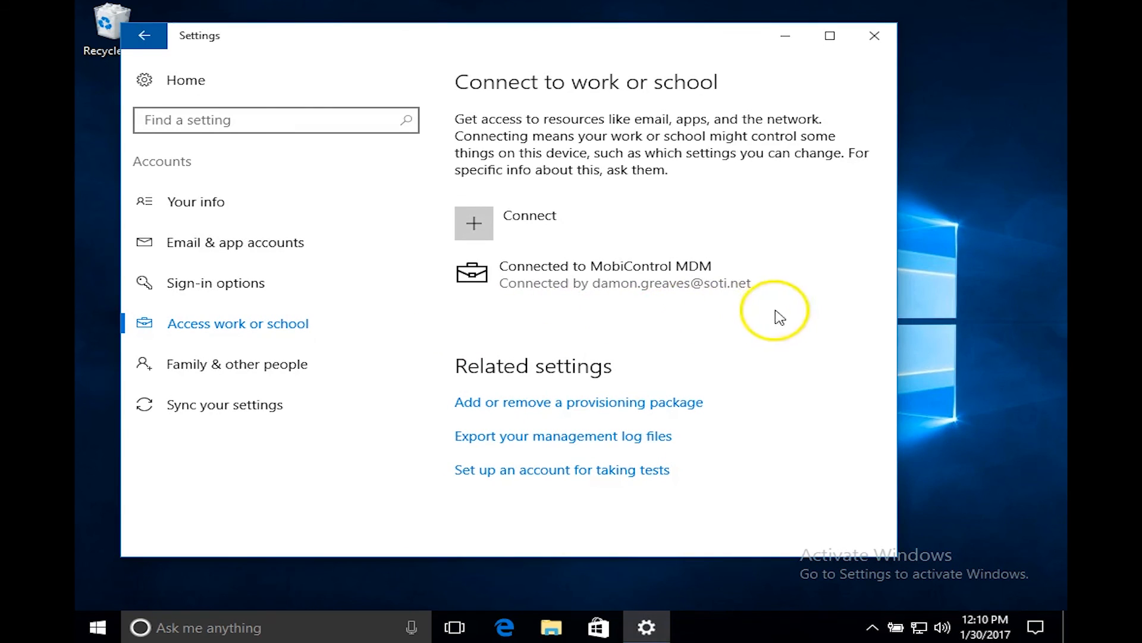
mouse_move(721, 319)
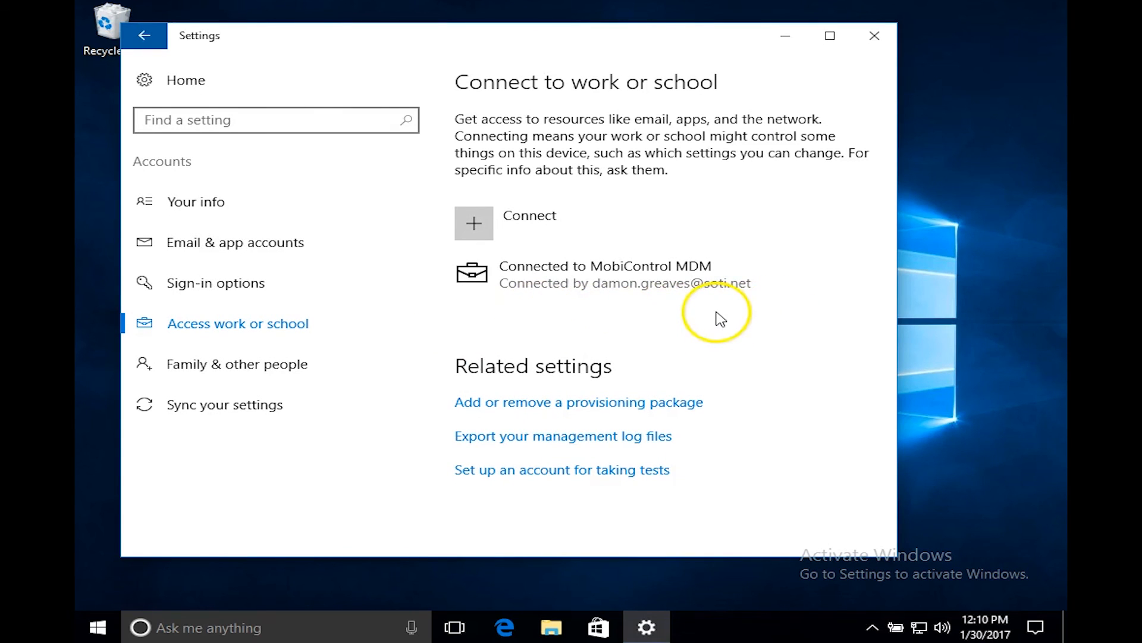
mouse_move(298, 510)
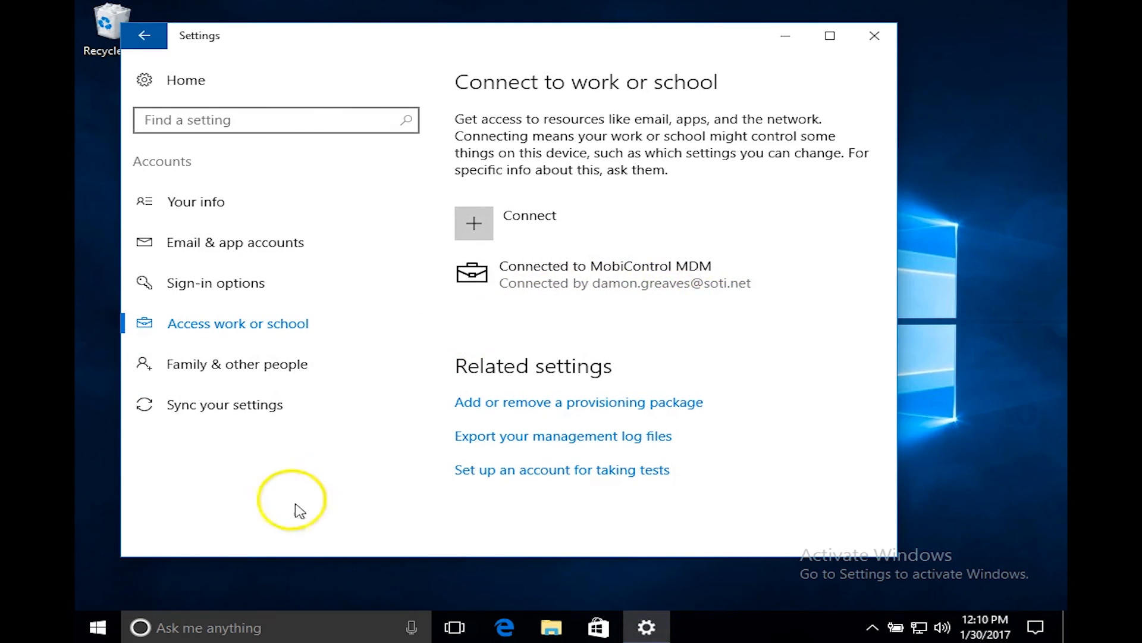